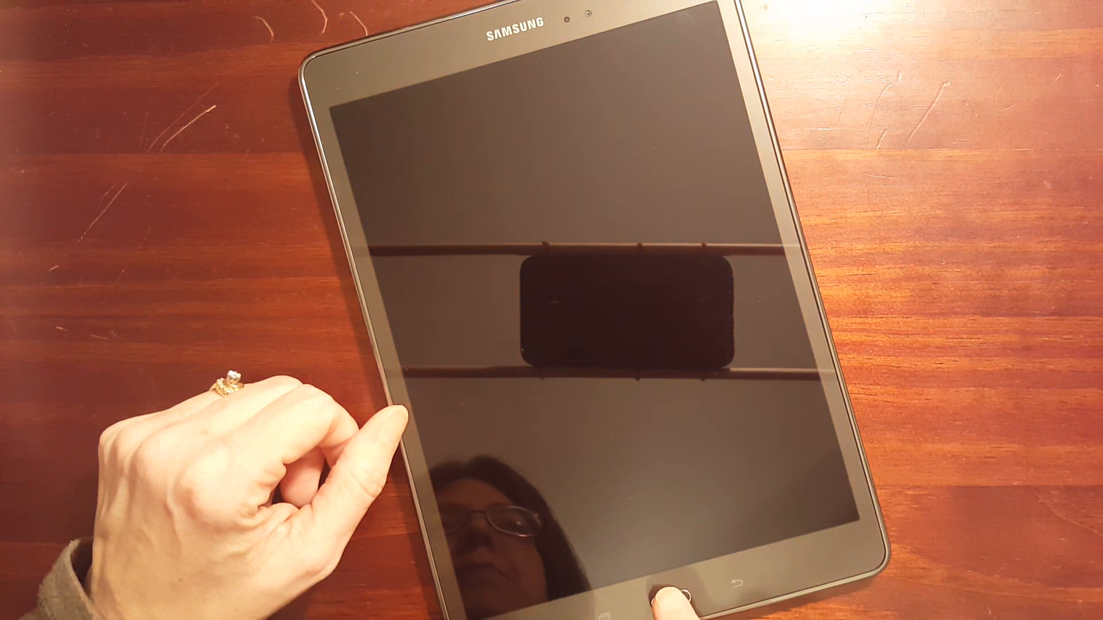
# Handwrite a '2nd' screen-off memo with the S Pen, then reach the home screen.
pyautogui.click(661, 591)
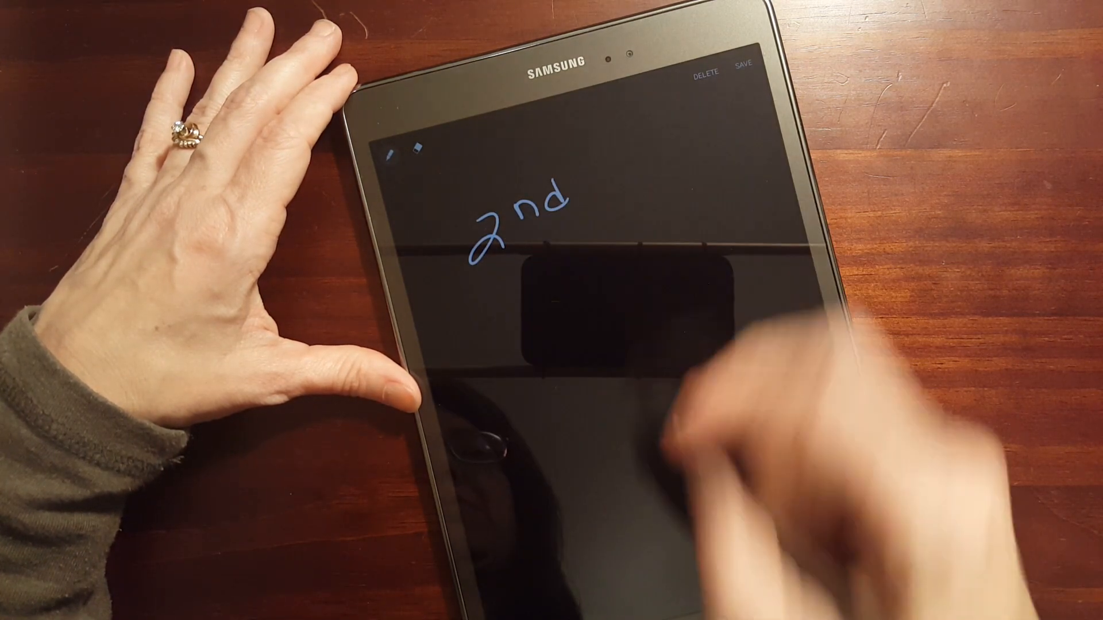
pyautogui.moveTo(478, 232); pyautogui.dragTo(555, 232)
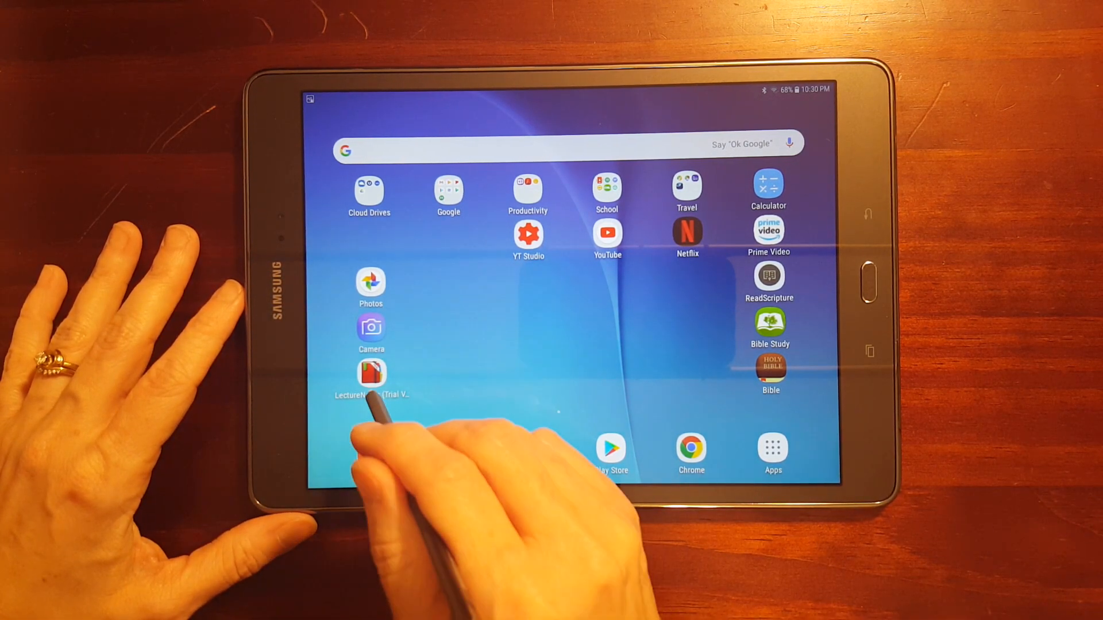
# Launch LectureNotes (Trial Version) from the home screen to show the empty Notebooks board.
pyautogui.click(370, 373)
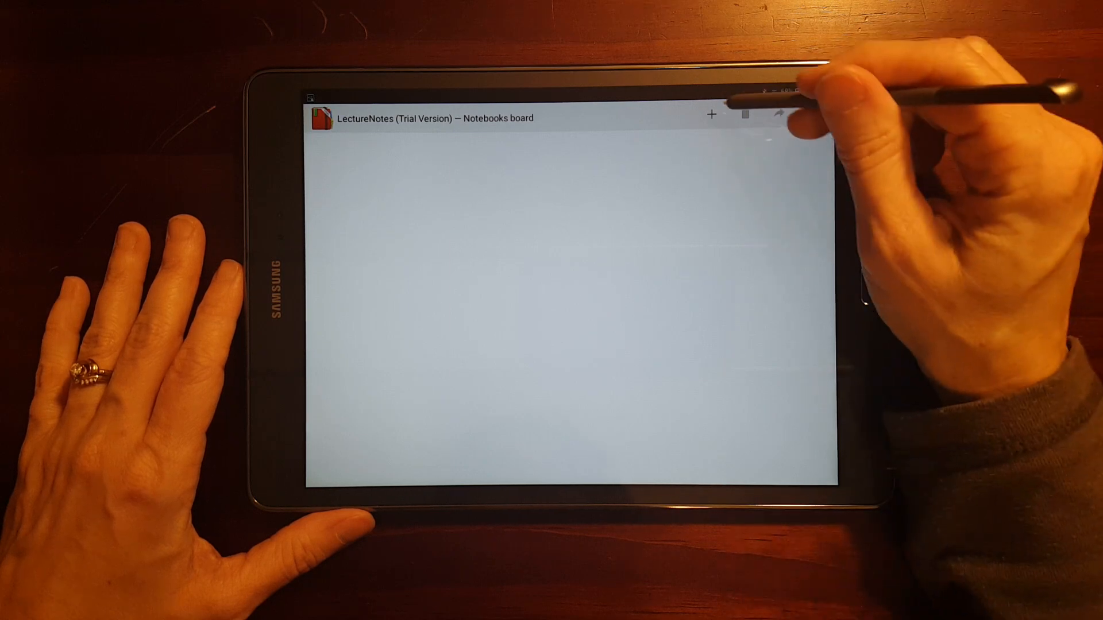
pyautogui.click(816, 113)
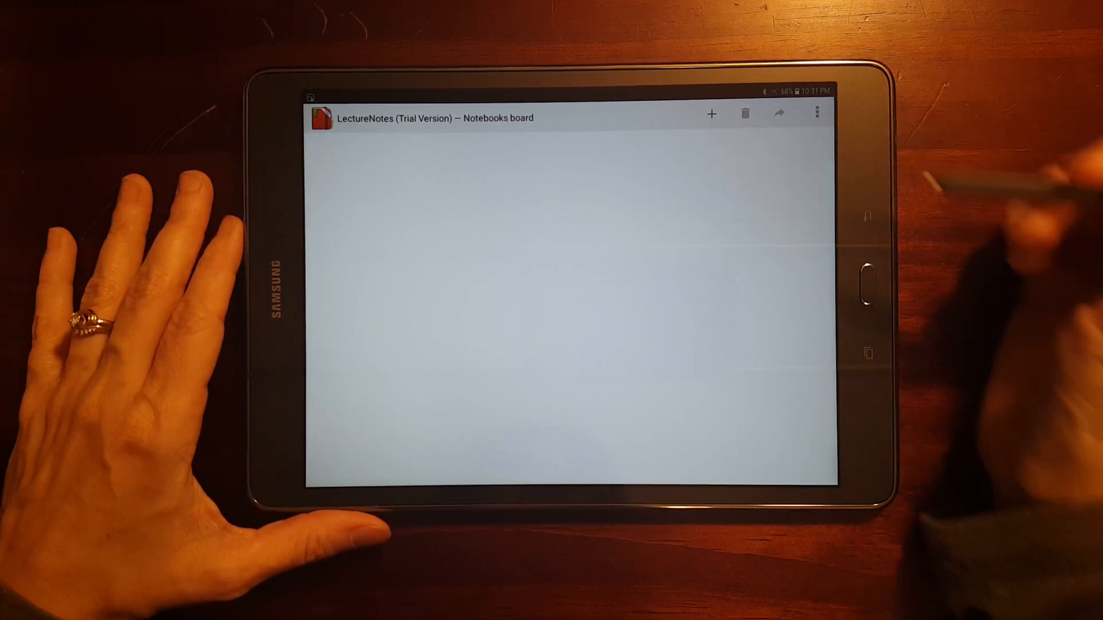
# Start a new notebook and name it Math.
pyautogui.click(710, 114)
pyautogui.write('Mat')
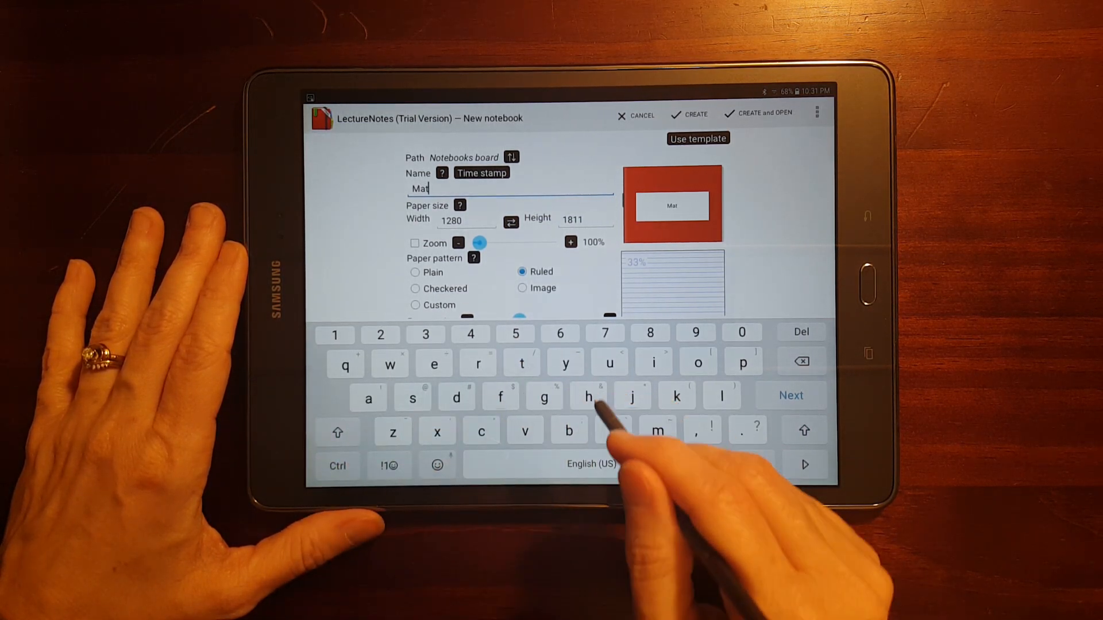
pyautogui.write('h')
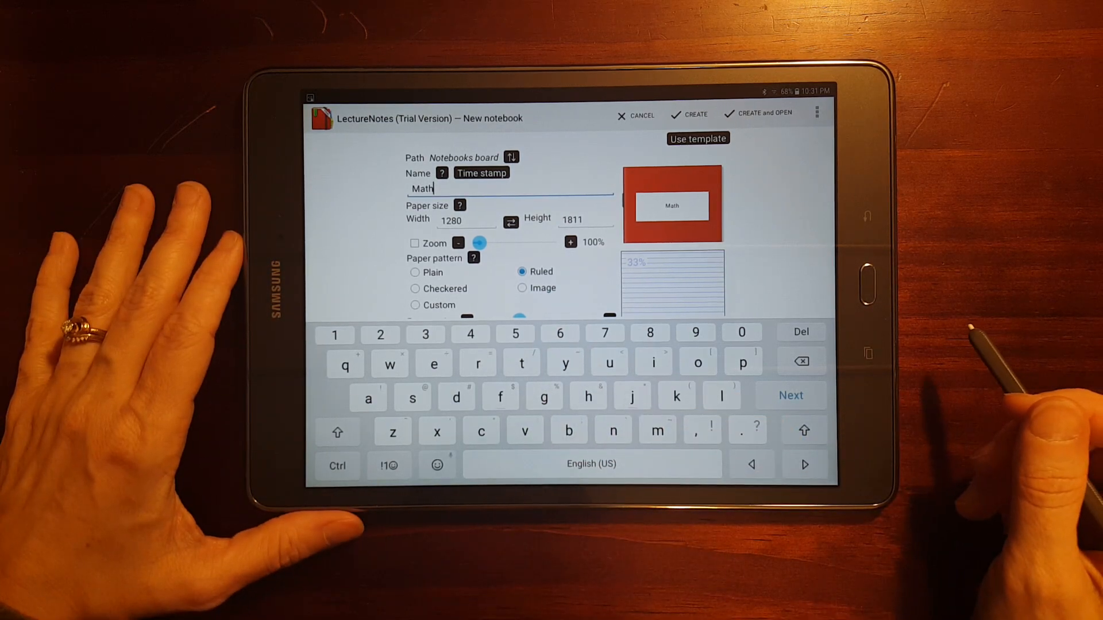
pyautogui.scroll(-3)
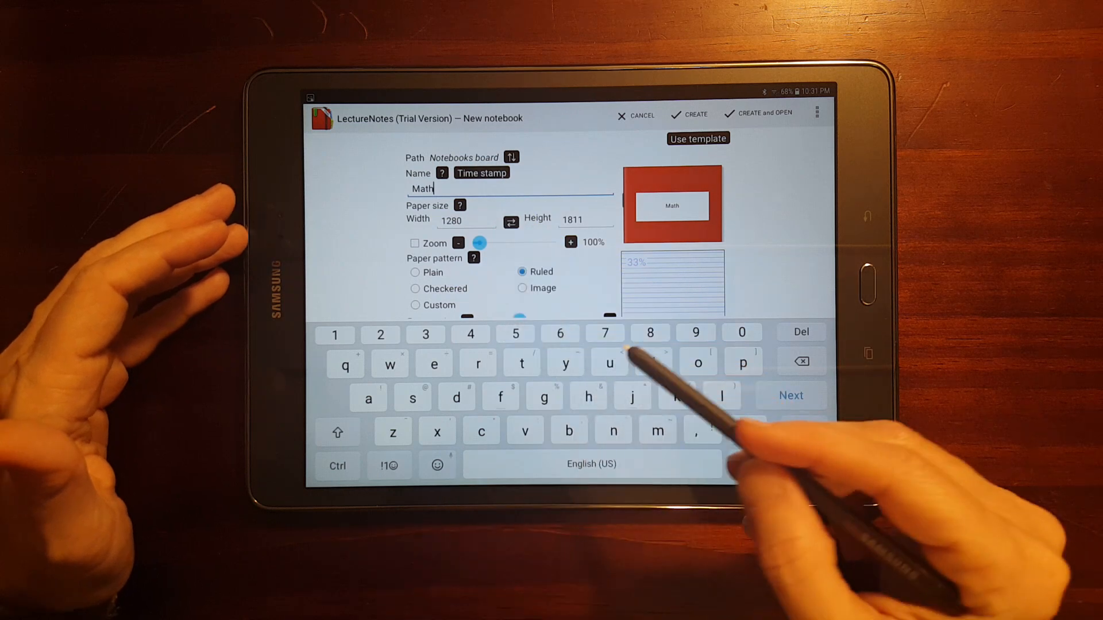
pyautogui.scroll(-3)
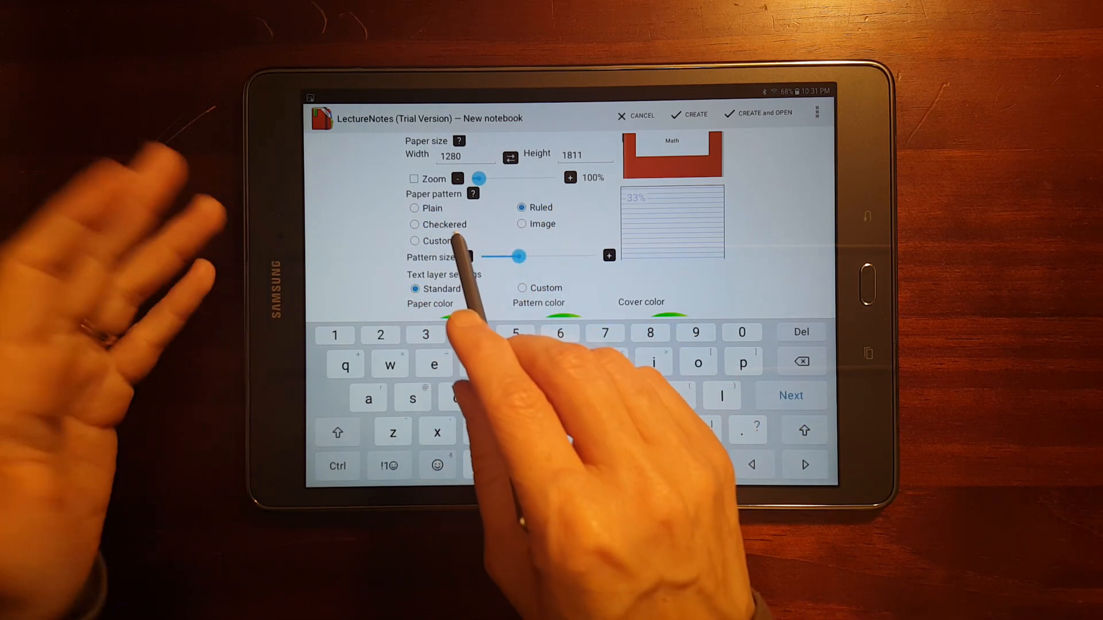
# Try Checkered, settle on Ruled paper, and raise the pattern size to 50%.
pyautogui.click(415, 223)
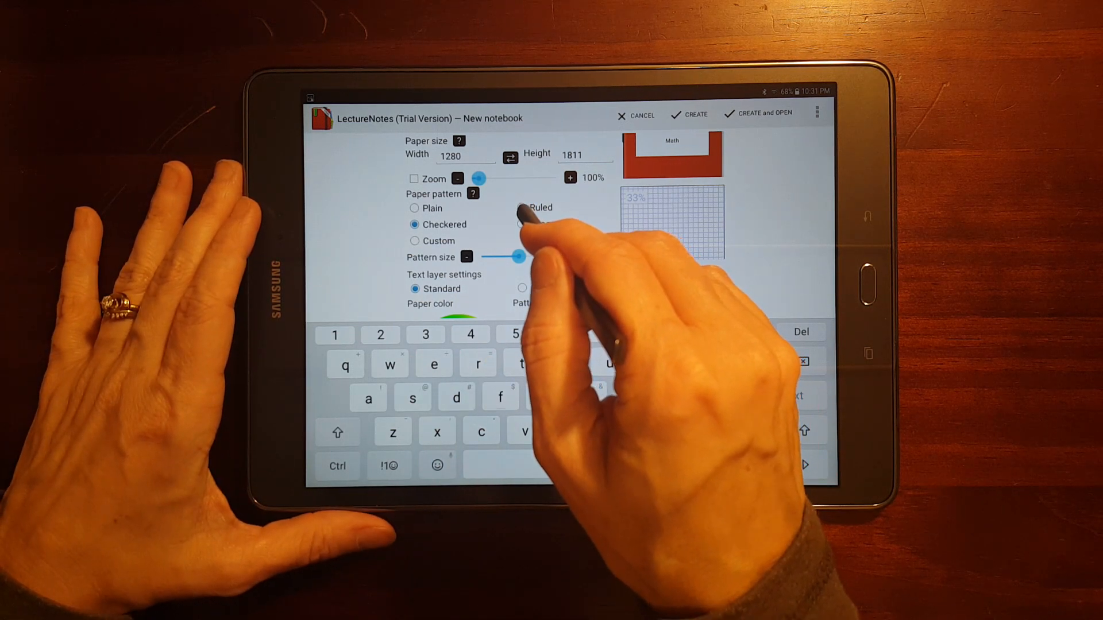
pyautogui.click(521, 207)
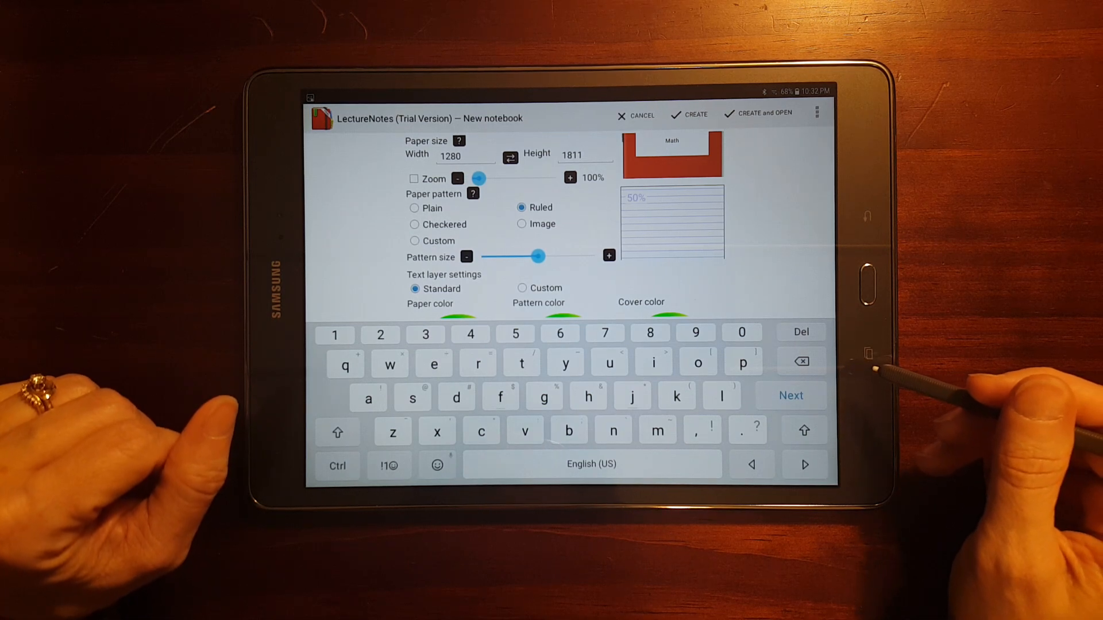
pyautogui.scroll(-3)
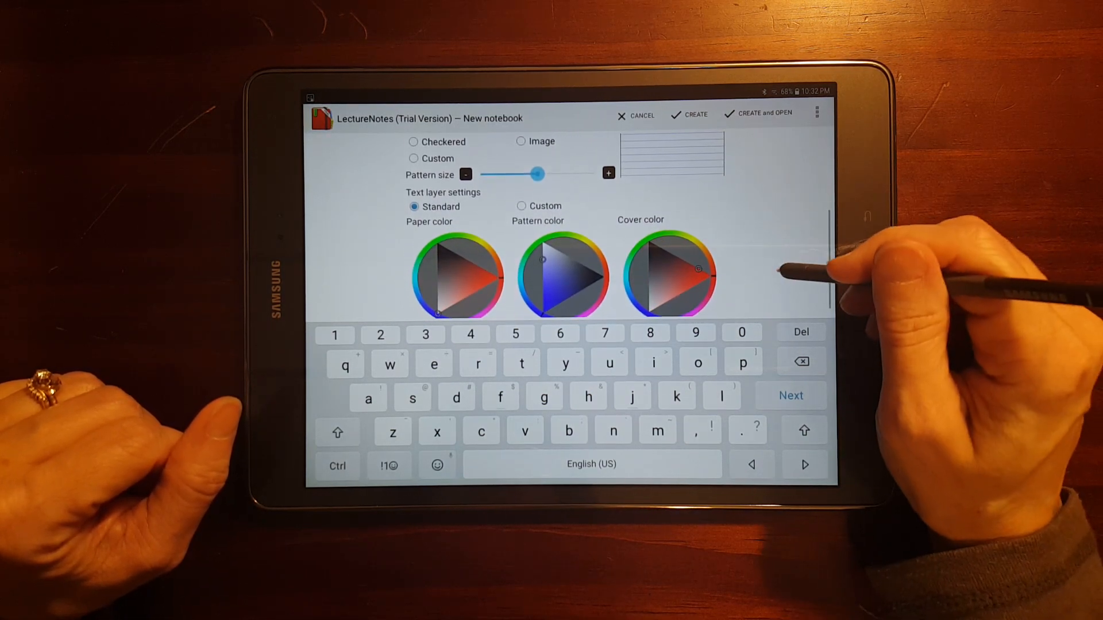
pyautogui.scroll(-3)
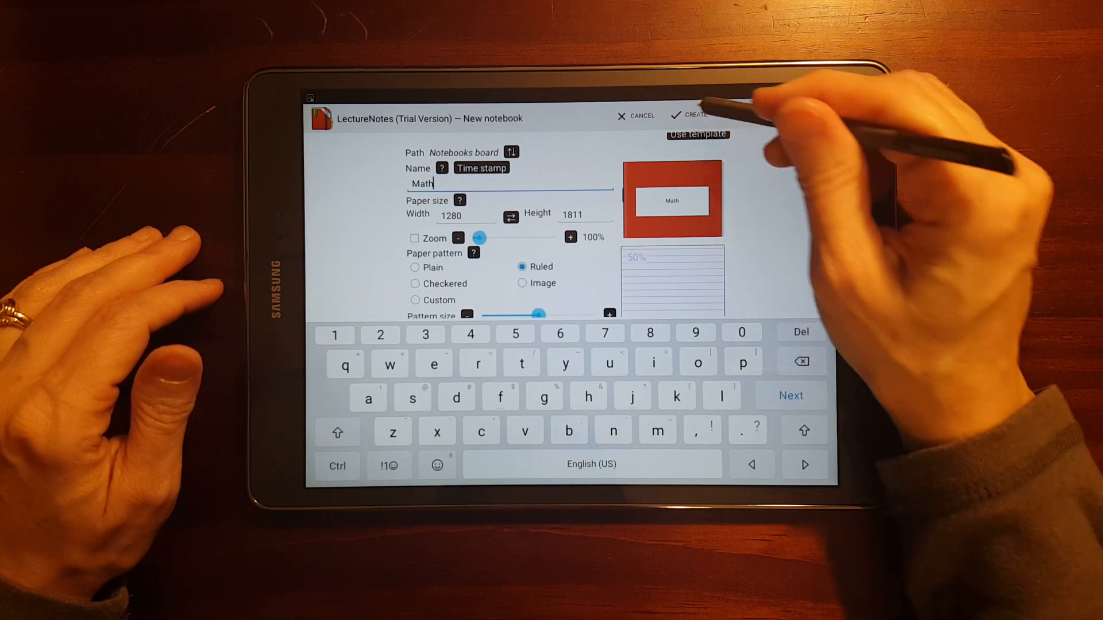
# Create and open the Math notebook, then dismiss its navigation menu.
pyautogui.click(693, 116)
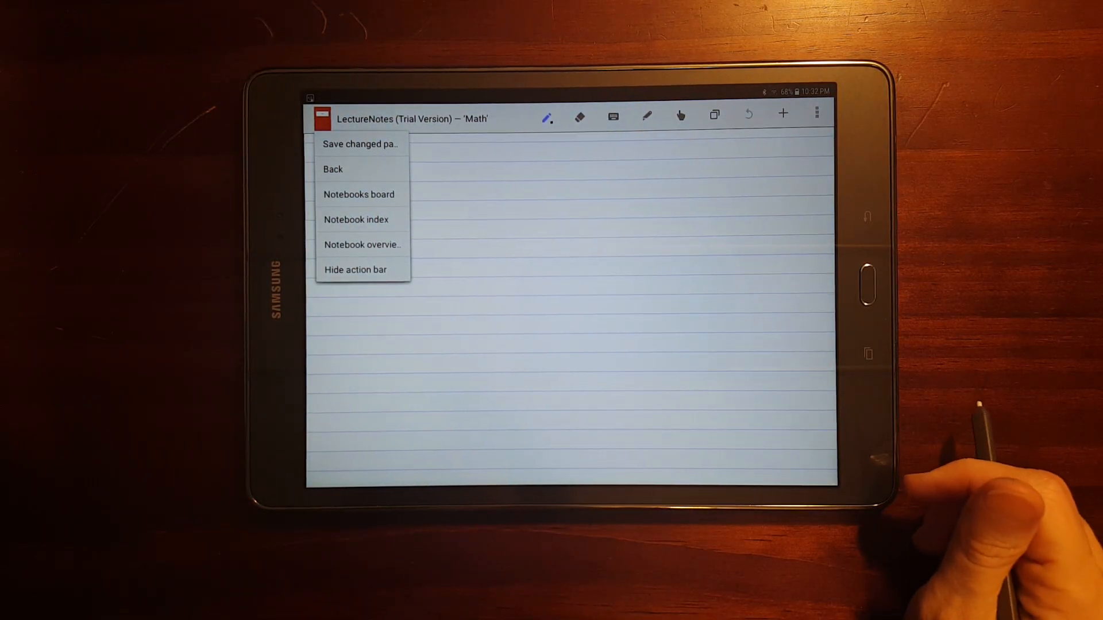
pyautogui.click(356, 219)
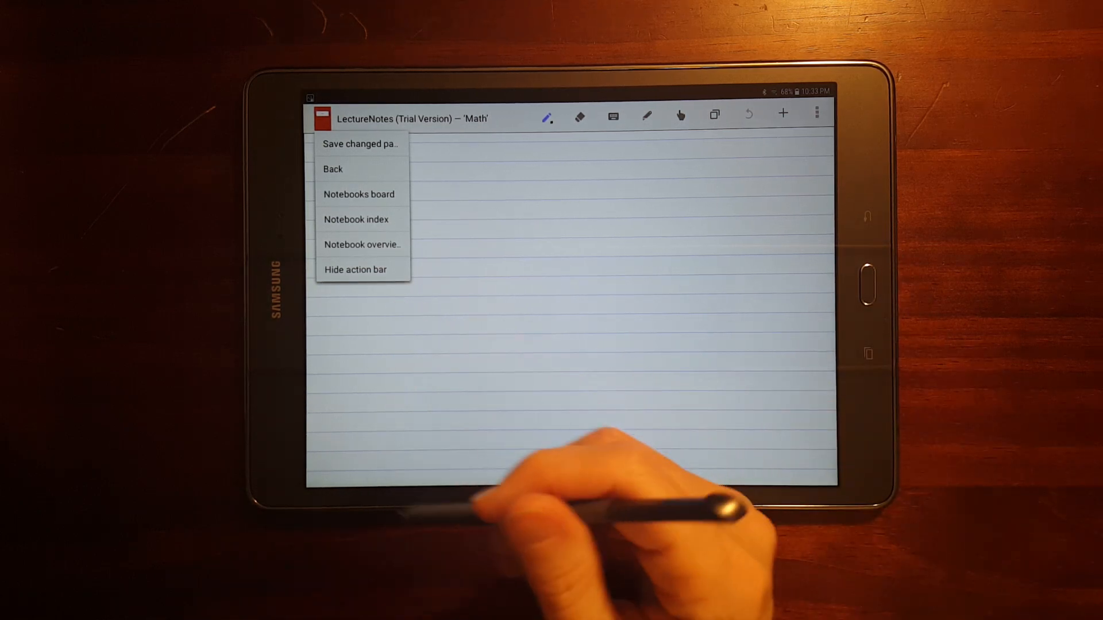
pyautogui.moveTo(436, 254)
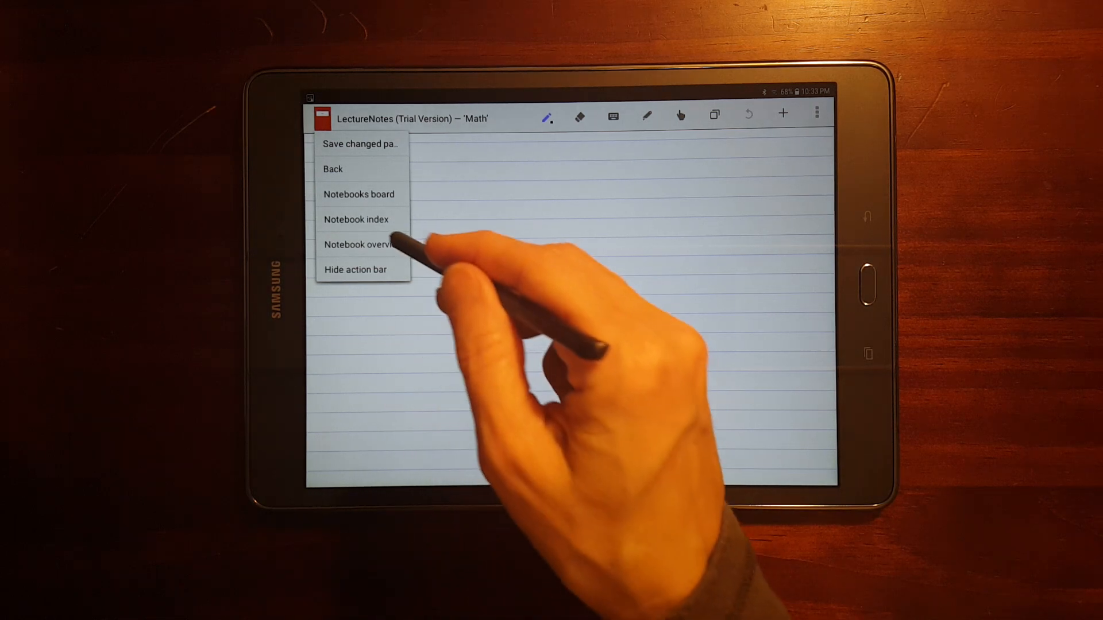
pyautogui.click(355, 269)
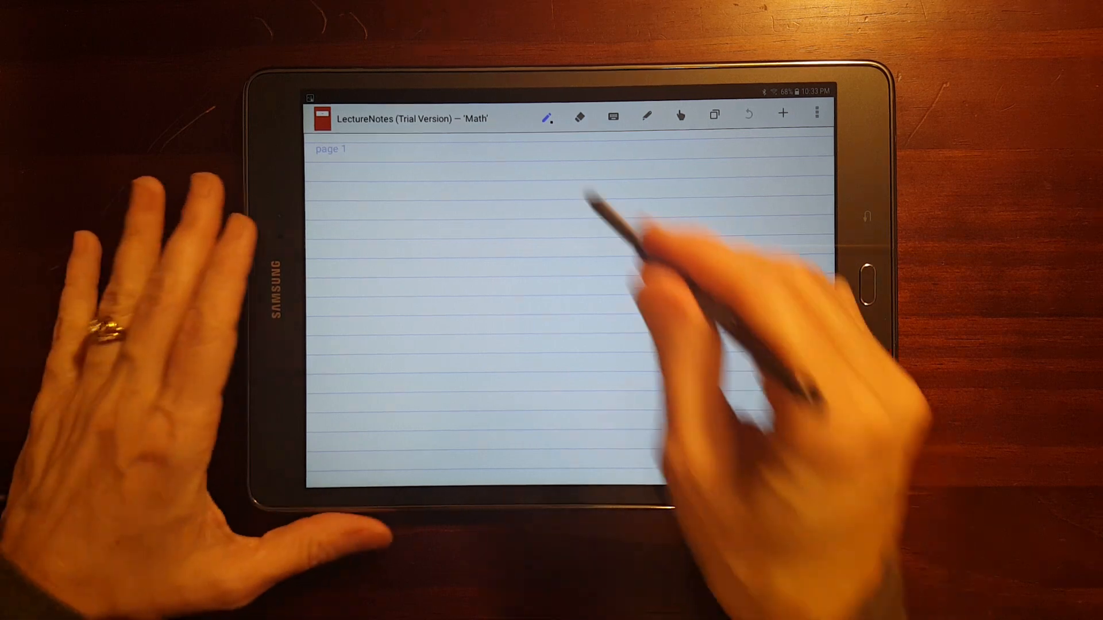
# Pick the pen and handwrite 'Math Notes' and '1+1=2' on page 1.
pyautogui.click(548, 116)
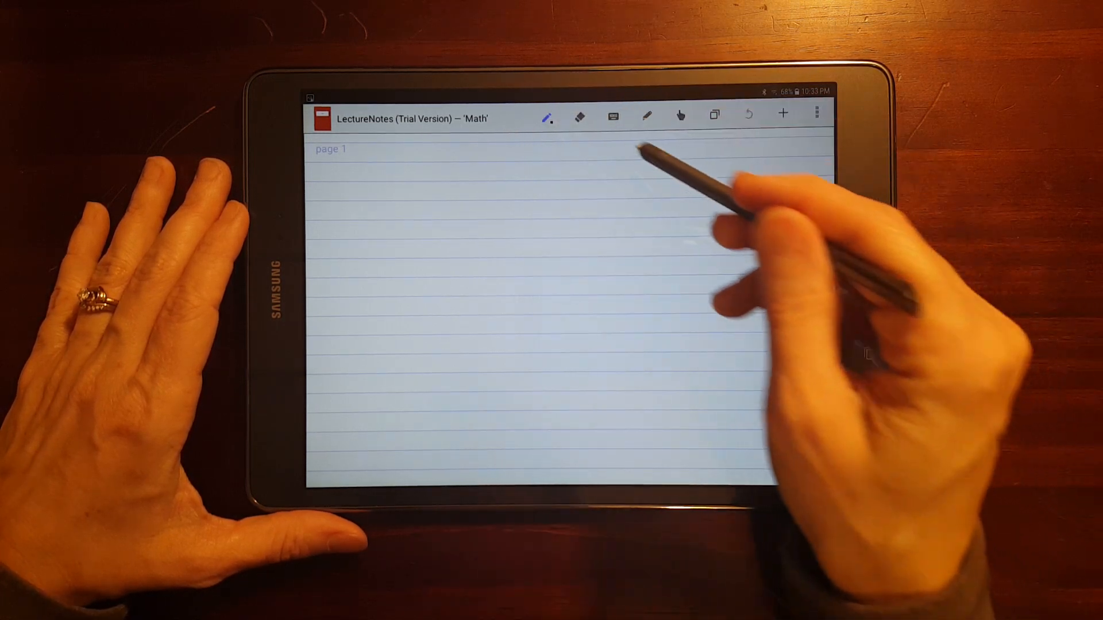
pyautogui.click(580, 117)
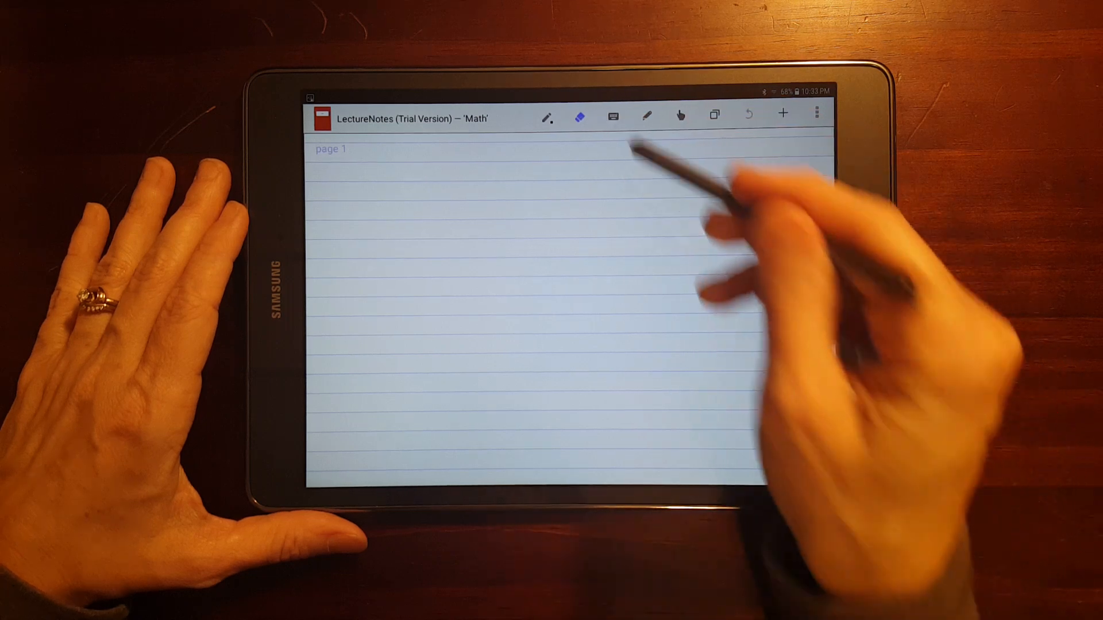
pyautogui.click(579, 116)
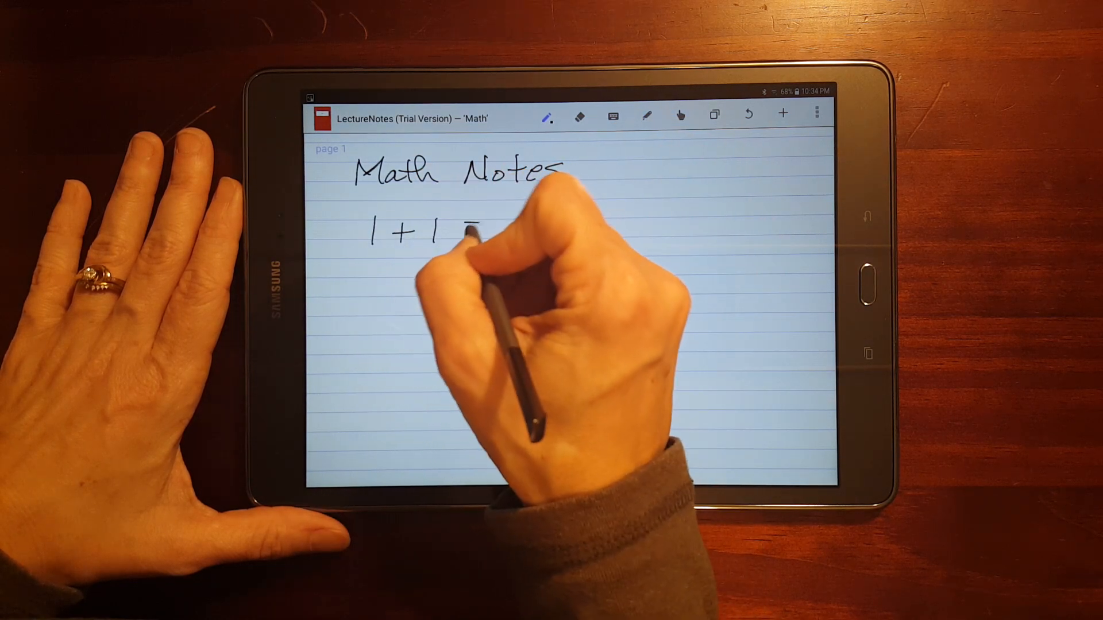
pyautogui.moveTo(464, 229); pyautogui.dragTo(521, 235)
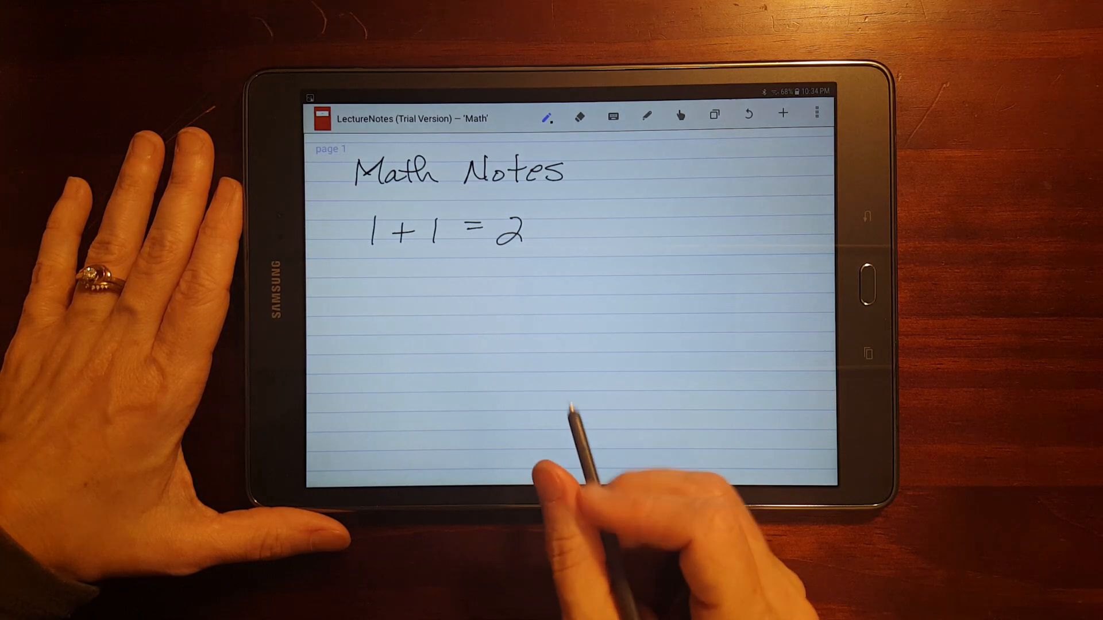
# Switch to a fine pen stroke and write 2+2=4.
pyautogui.click(548, 116)
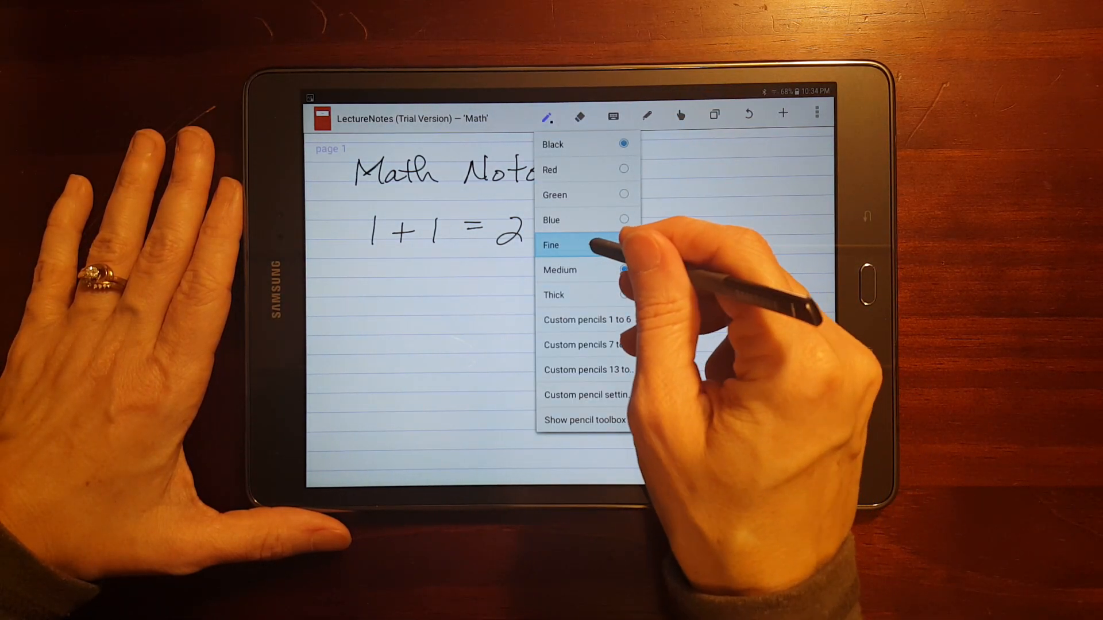
pyautogui.click(551, 245)
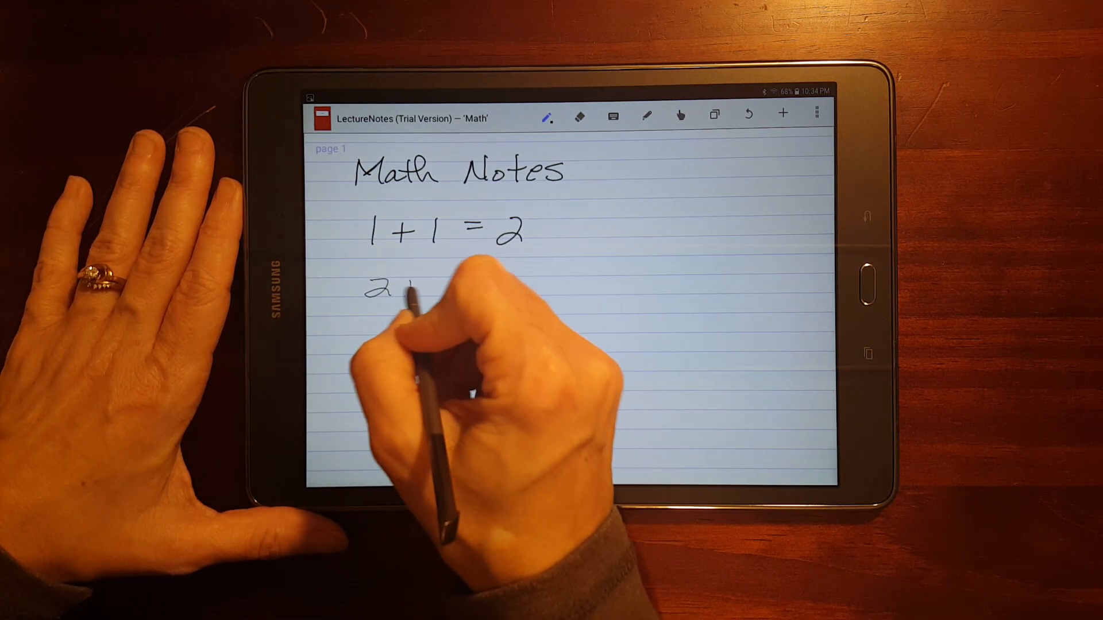
pyautogui.write('+2 = 4')
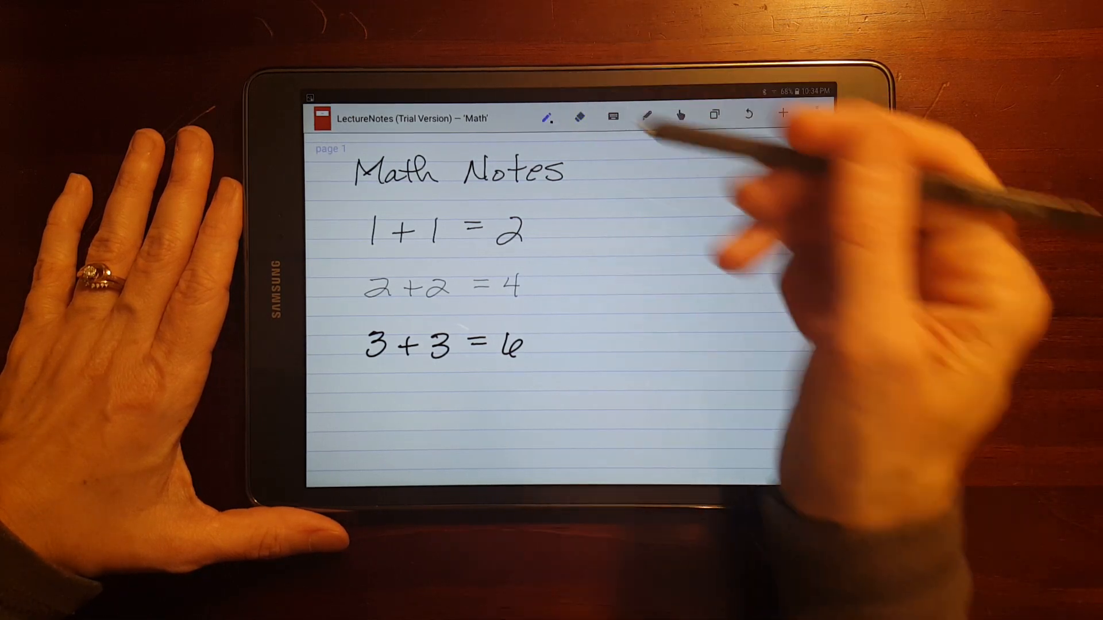
# Write 3+3=6 in a thick stroke, showing then hiding the pencil toolbox.
pyautogui.click(548, 116)
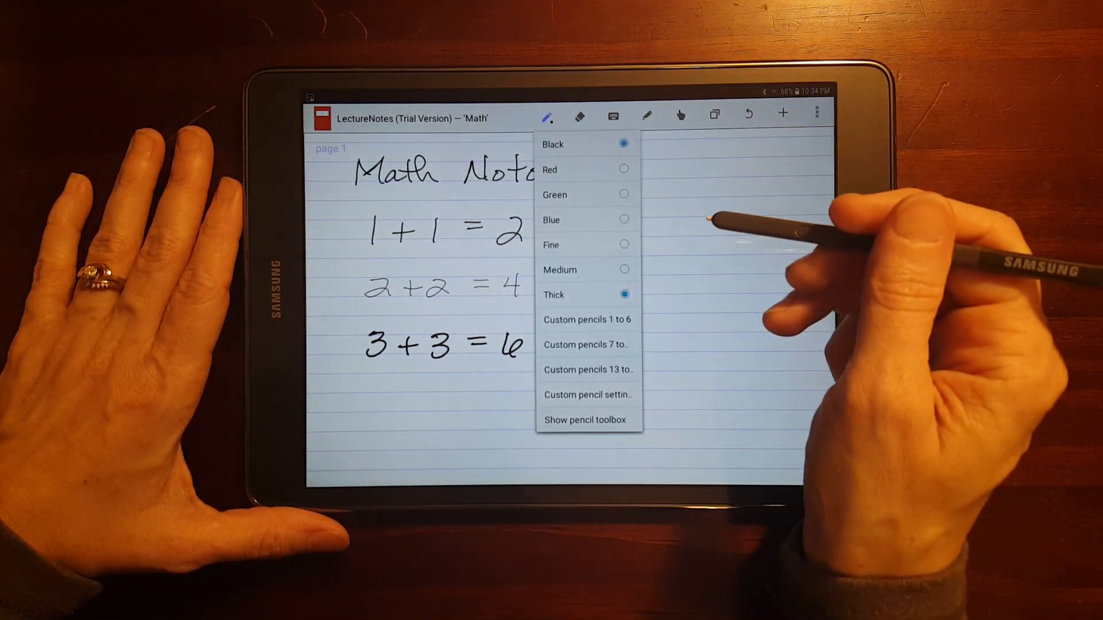
pyautogui.click(586, 419)
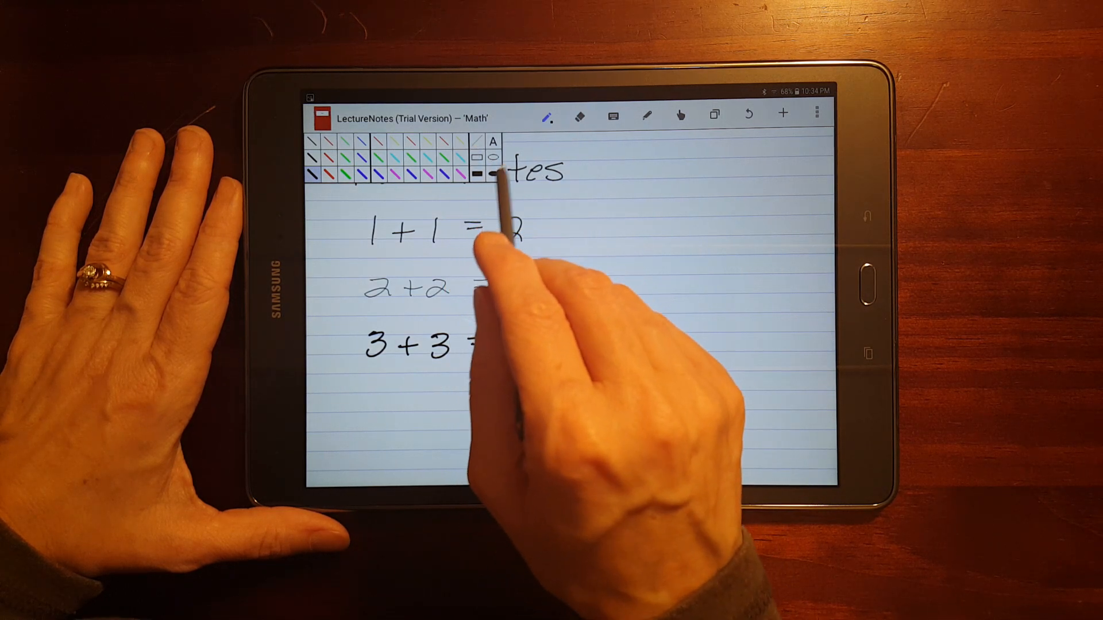
pyautogui.click(548, 115)
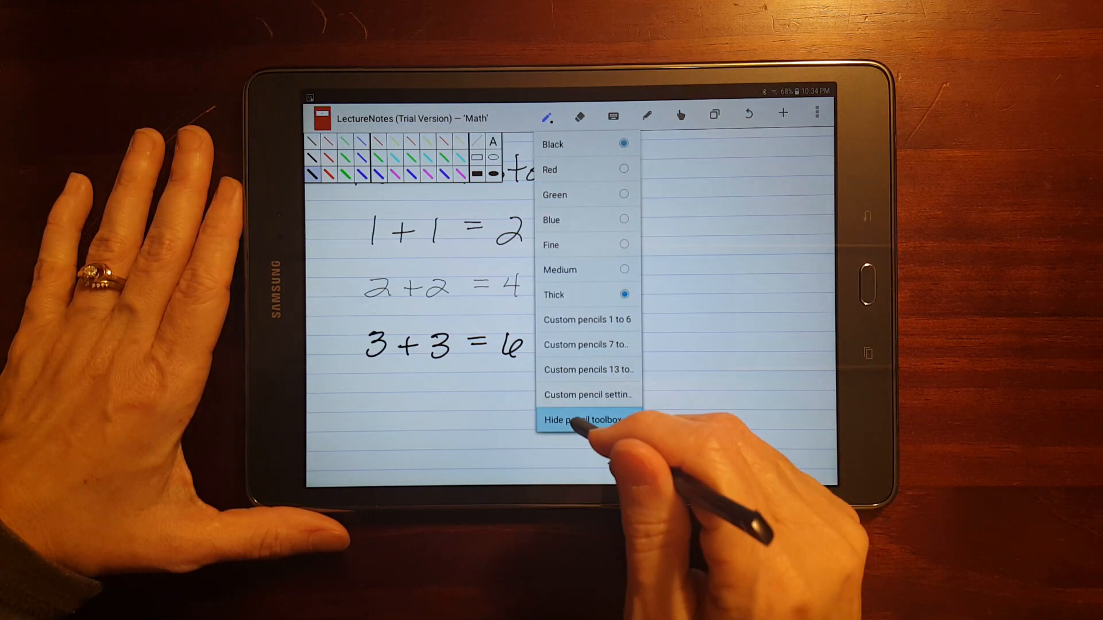
pyautogui.click(582, 420)
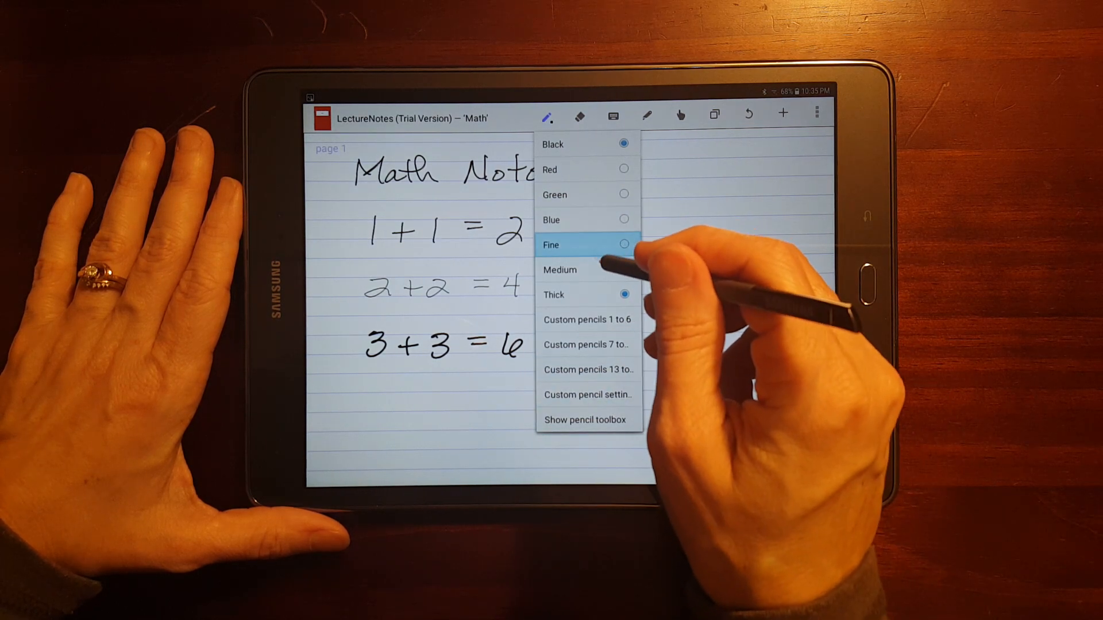
# Set an extra-fine eraser and rub out the 1+1=2 line and parts of 3+3=6.
pyautogui.click(551, 245)
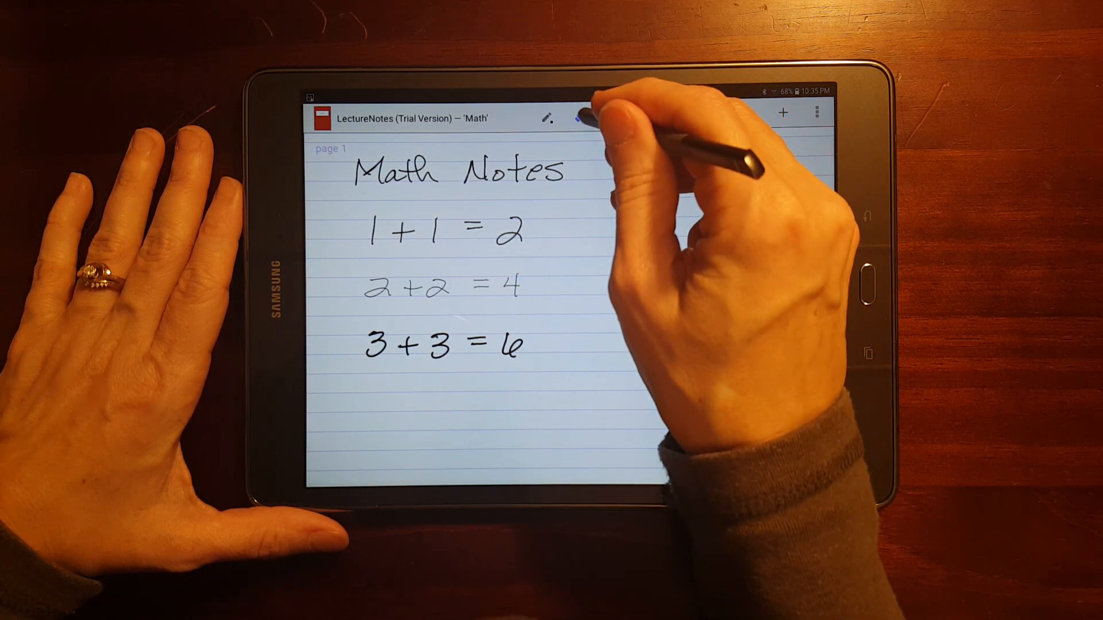
pyautogui.click(580, 116)
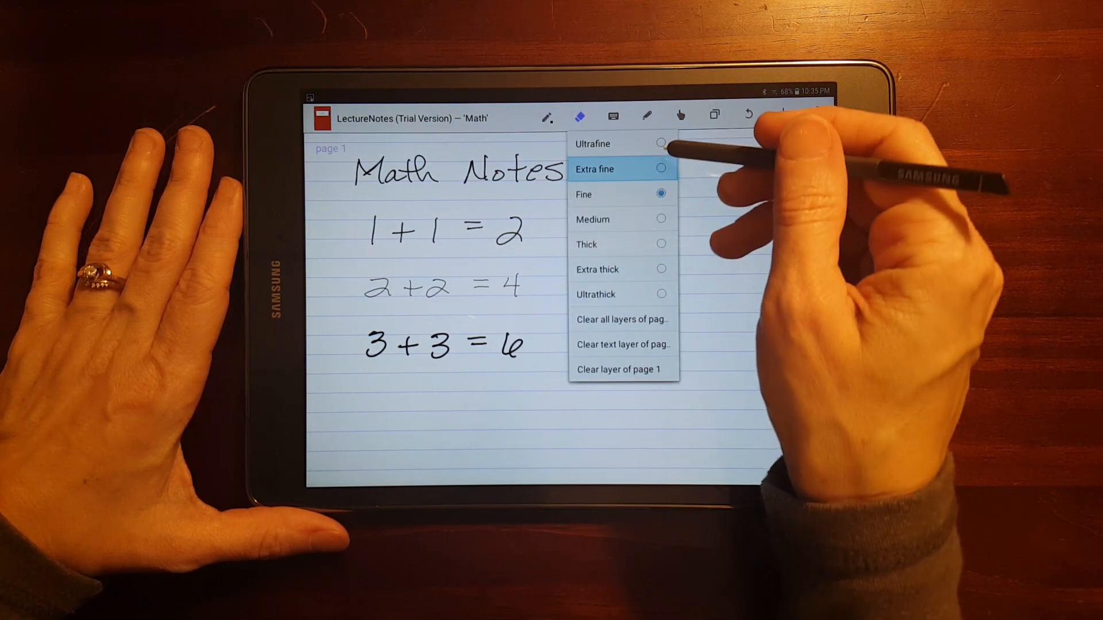
pyautogui.click(593, 144)
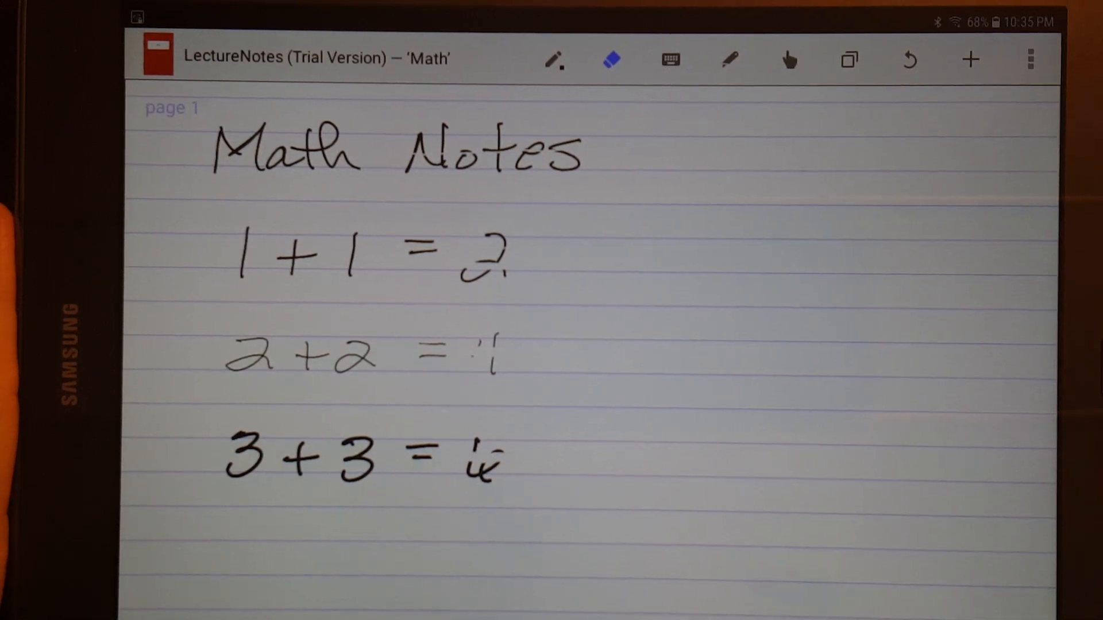
pyautogui.click(609, 59)
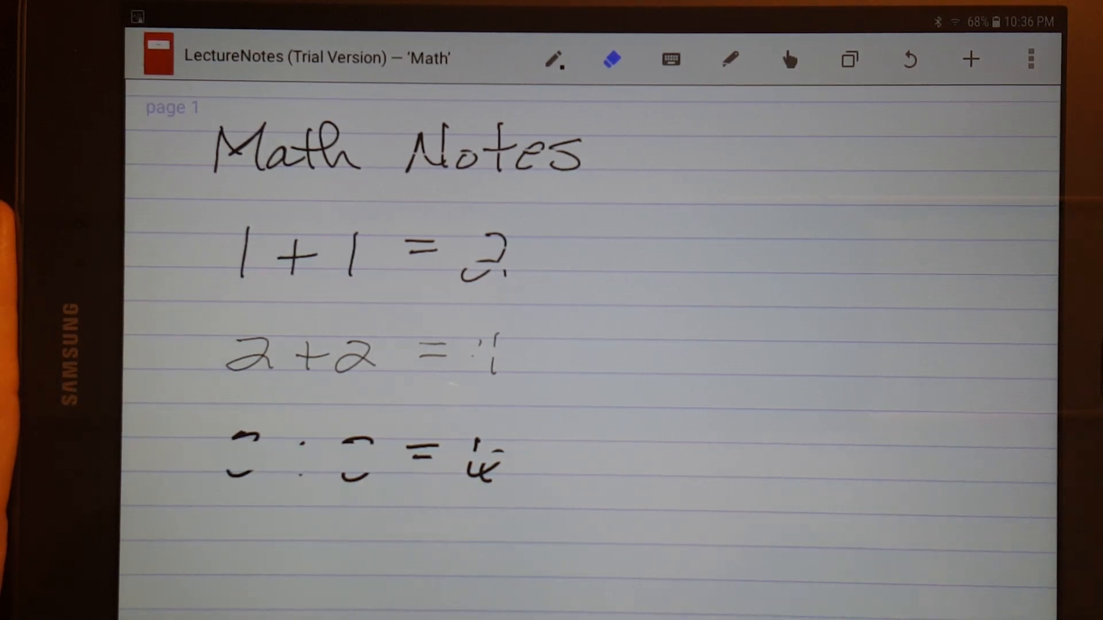
pyautogui.click(610, 59)
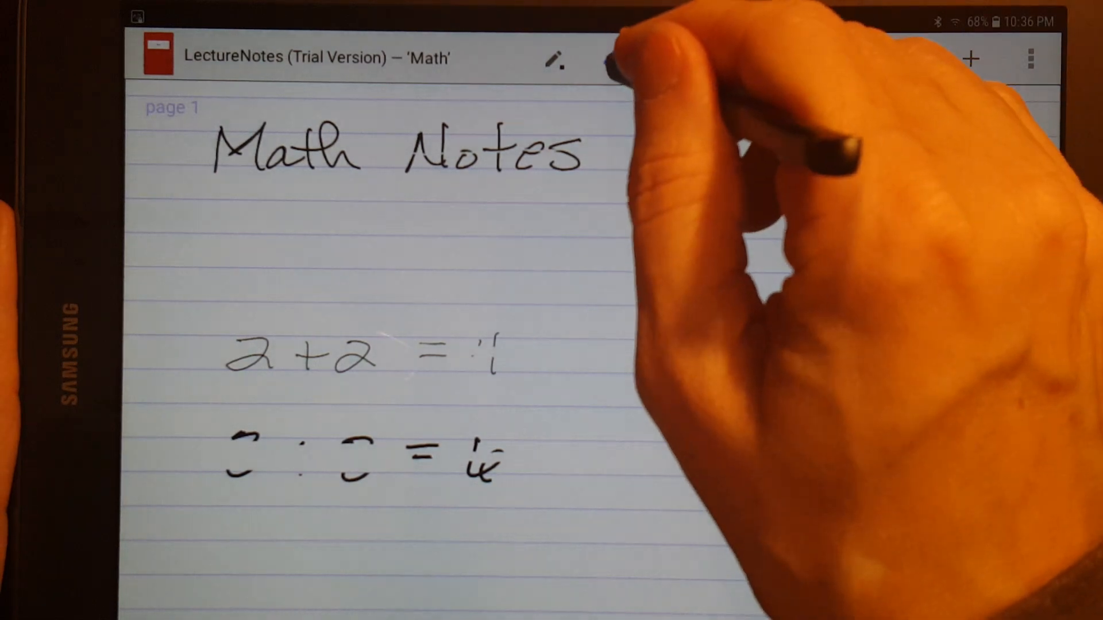
# Clear all layers of page 1, confirm, and return to the pen.
pyautogui.click(610, 59)
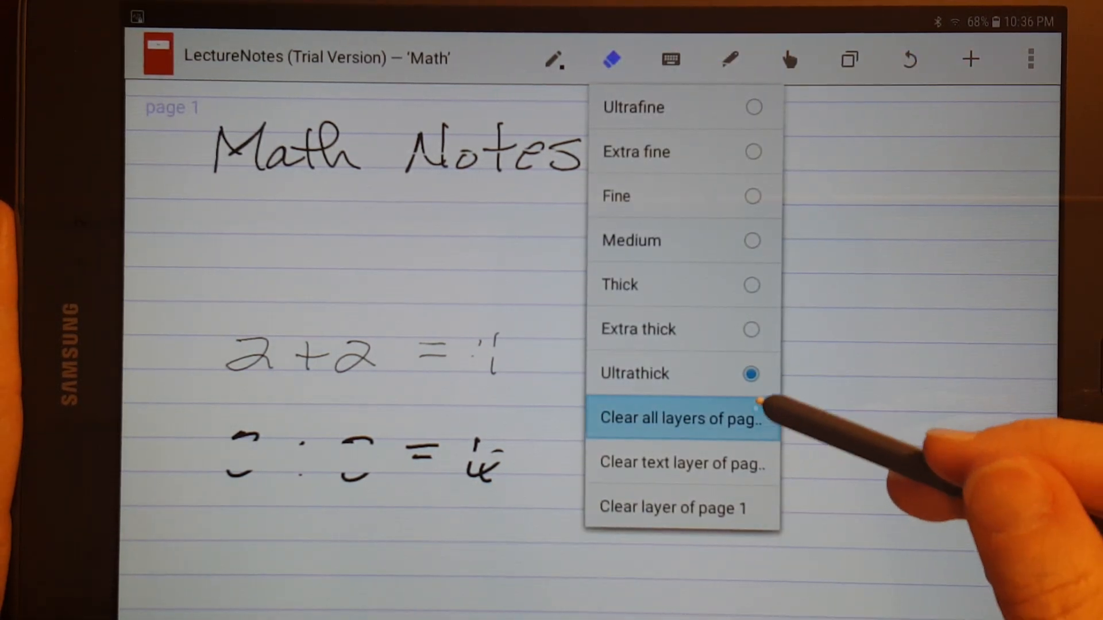
pyautogui.moveTo(672, 508)
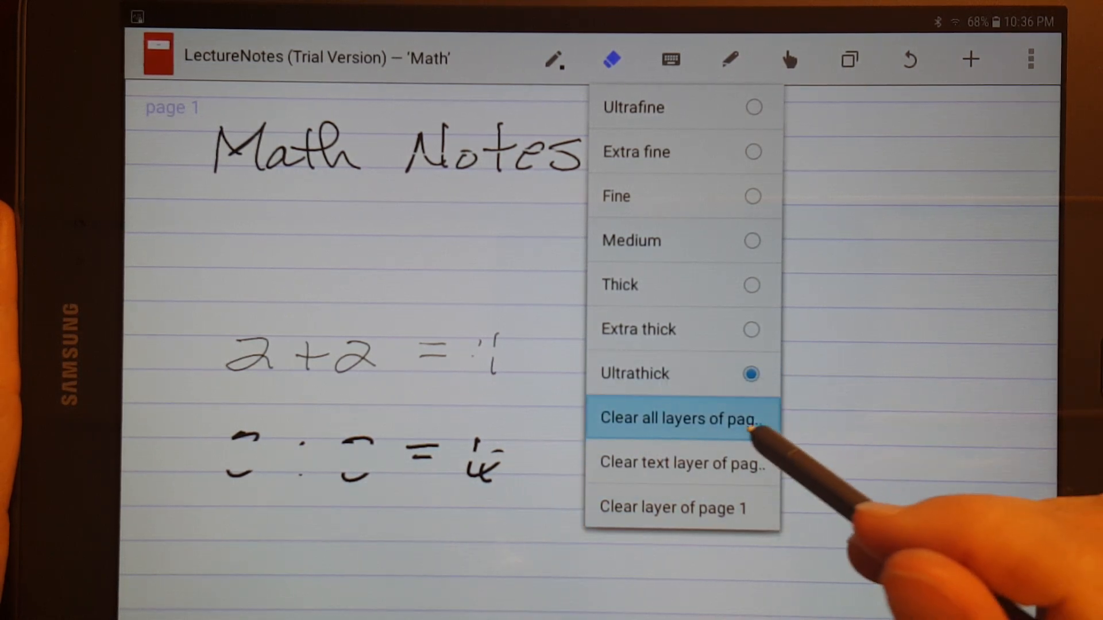
pyautogui.click(680, 417)
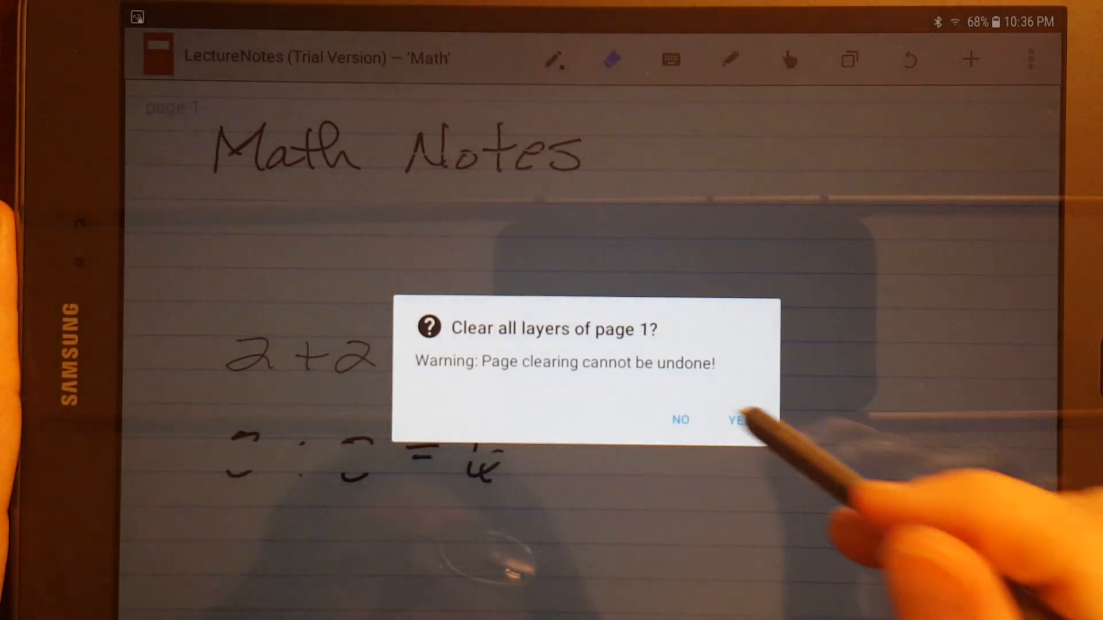
pyautogui.click(739, 420)
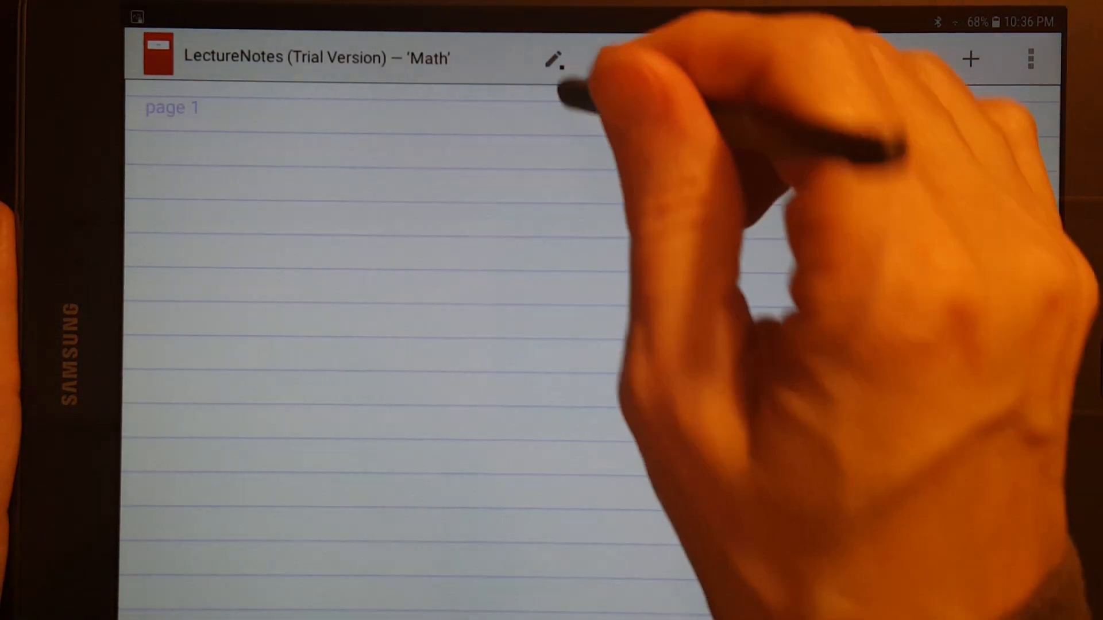
pyautogui.click(556, 58)
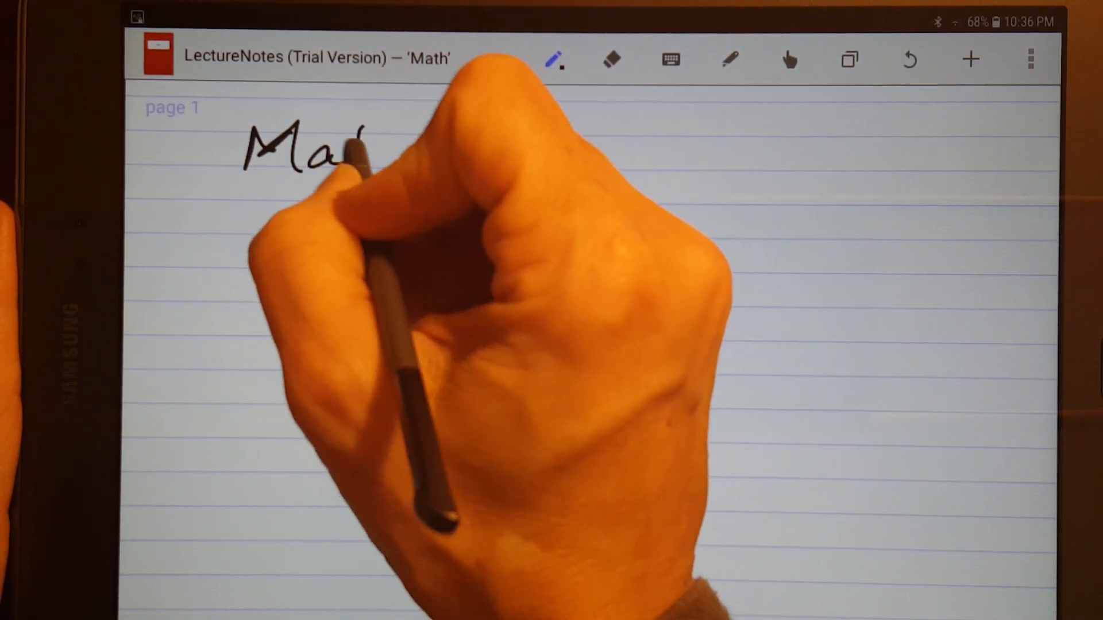
# Write 'Math Notes' again, plus a squiggle below and a looped scribble beside it.
pyautogui.moveTo(345, 151); pyautogui.dragTo(478, 151)
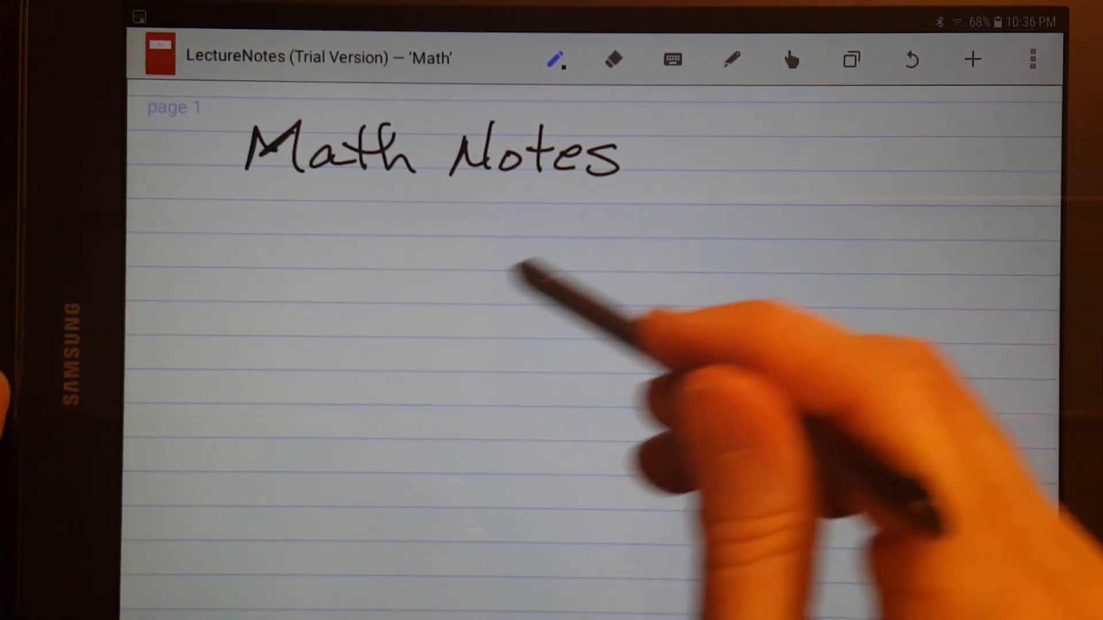
pyautogui.moveTo(250, 246); pyautogui.dragTo(492, 242)
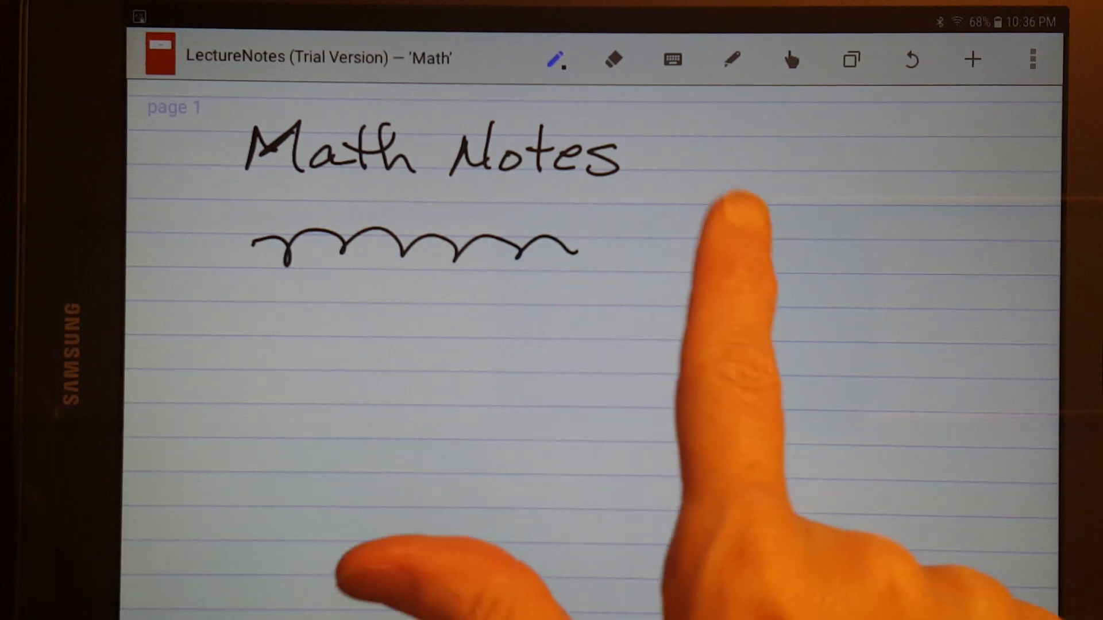
pyautogui.moveTo(718, 316)
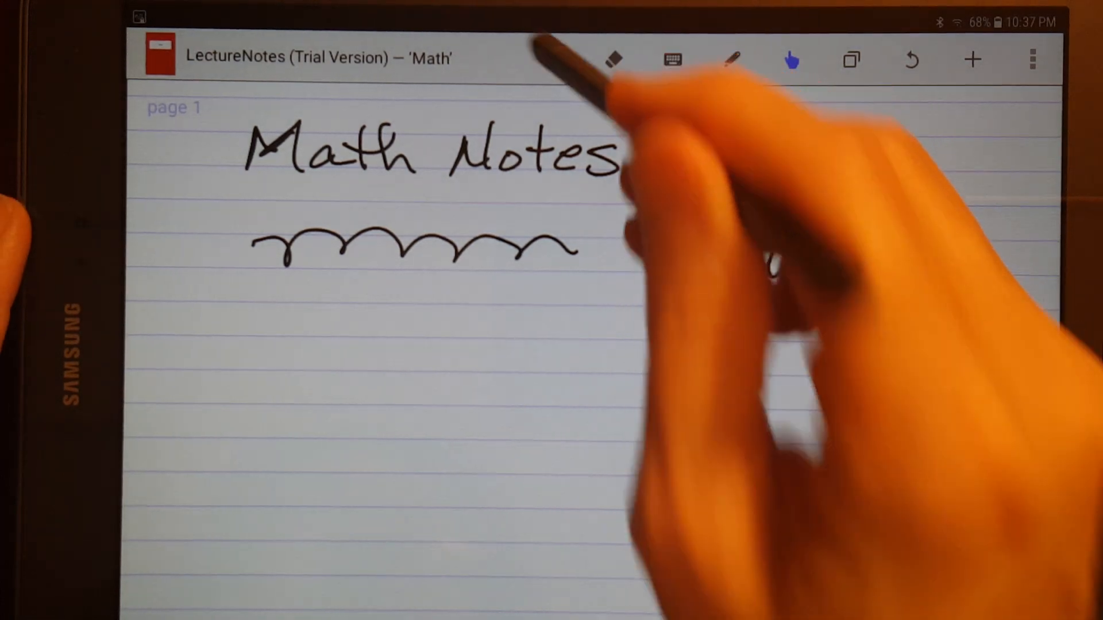
pyautogui.moveTo(718, 197); pyautogui.dragTo(852, 288)
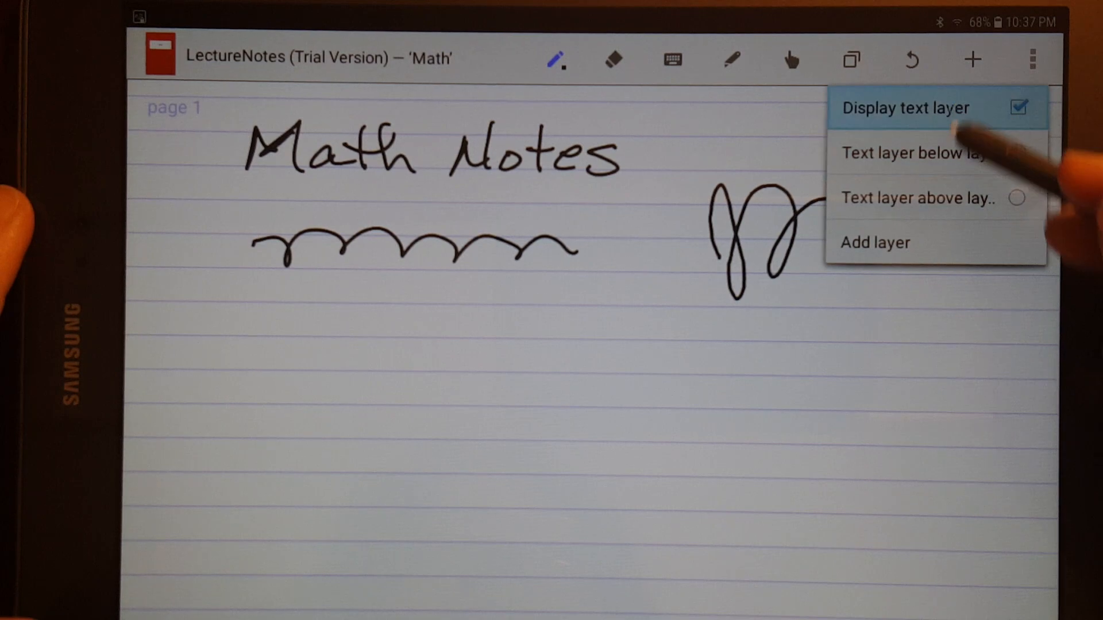
pyautogui.click(918, 153)
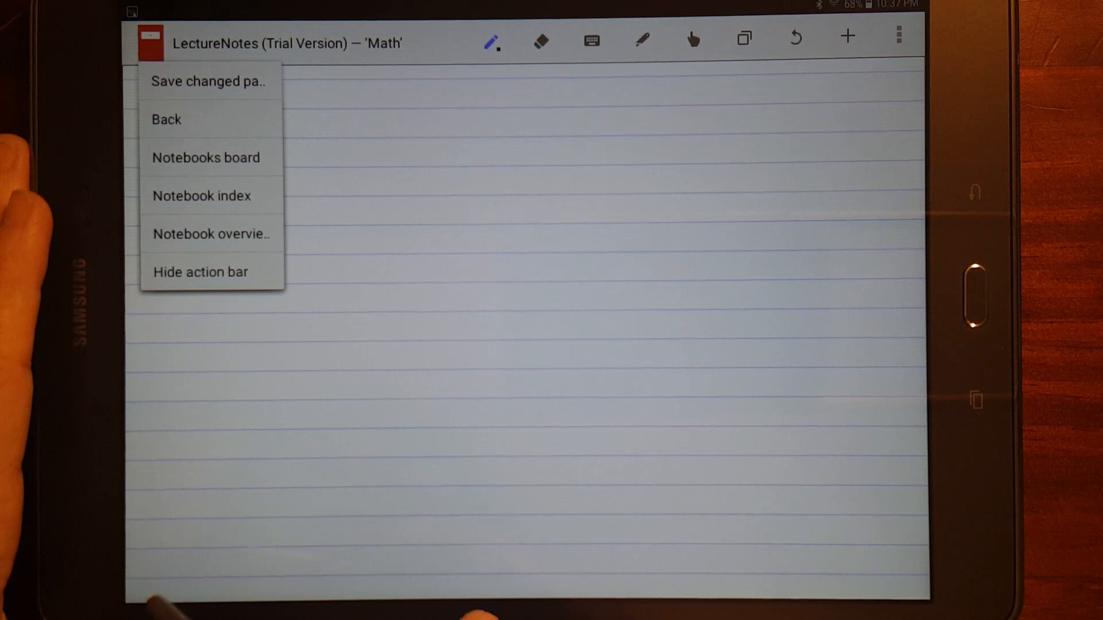
# Try Hide action bar and Notebook overview from the notebook menu, then go to page 2.
pyautogui.click(200, 272)
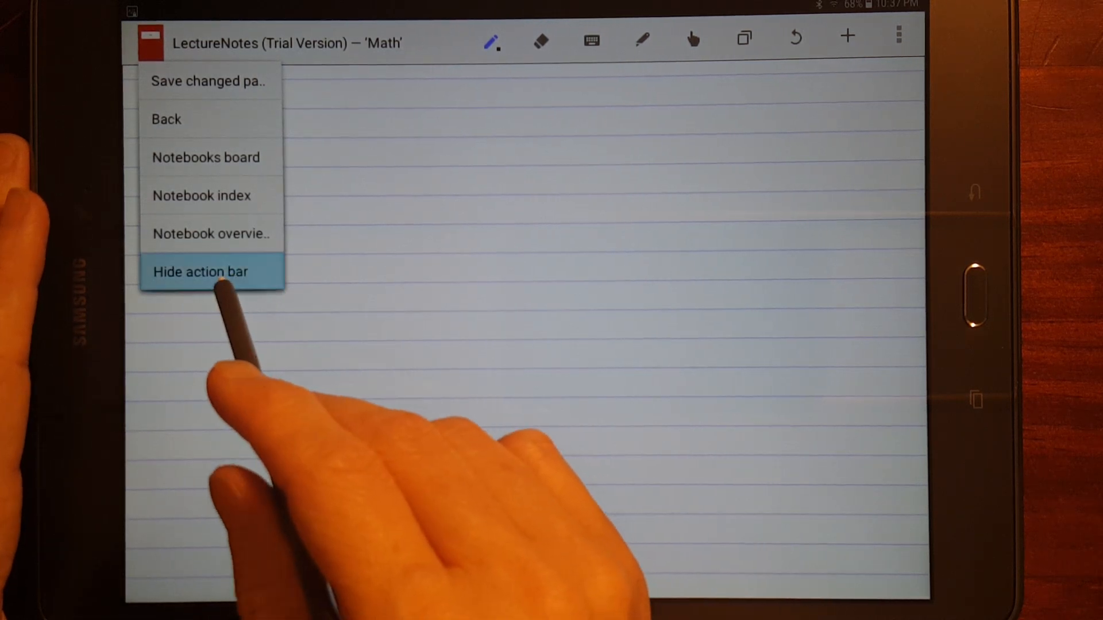
pyautogui.click(201, 272)
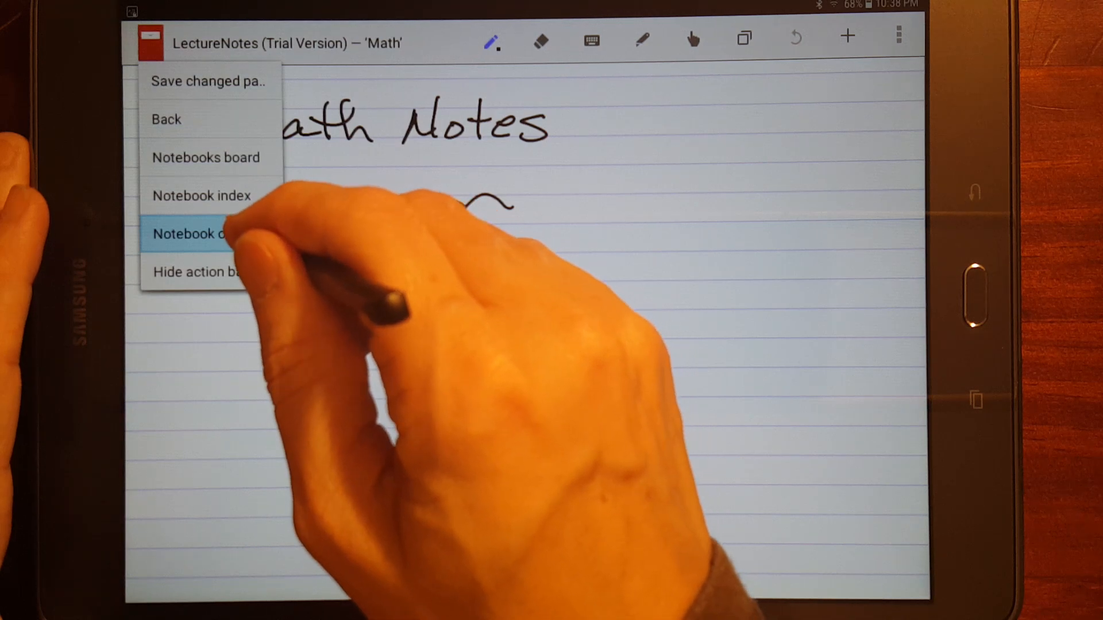
pyautogui.click(190, 234)
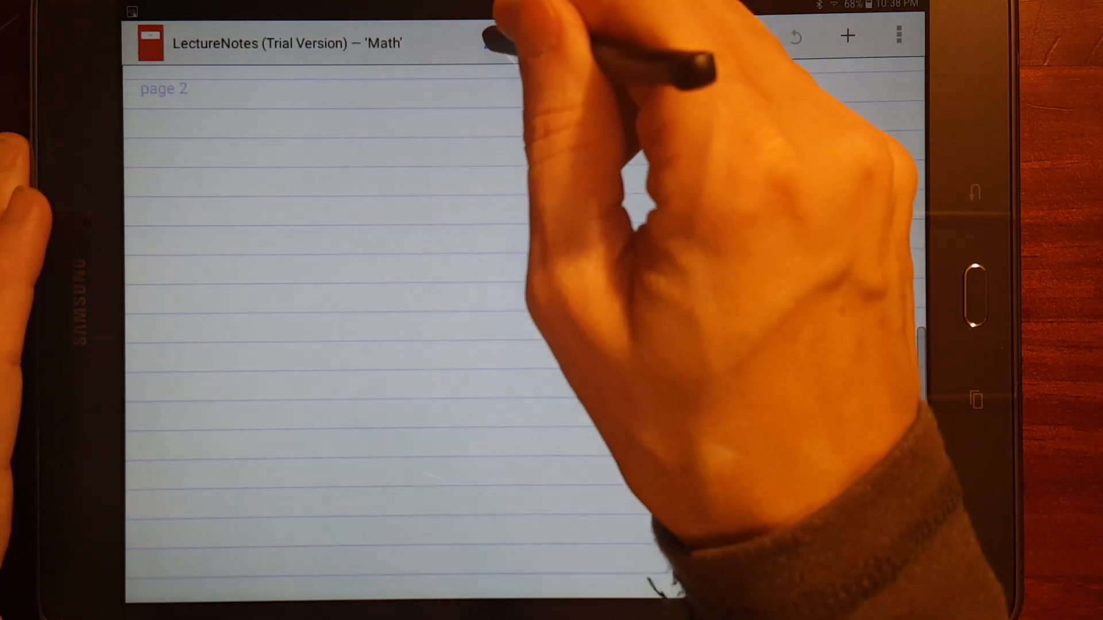
# Switch the pencil colour to red and write a stroke at the top of page 2.
pyautogui.click(490, 38)
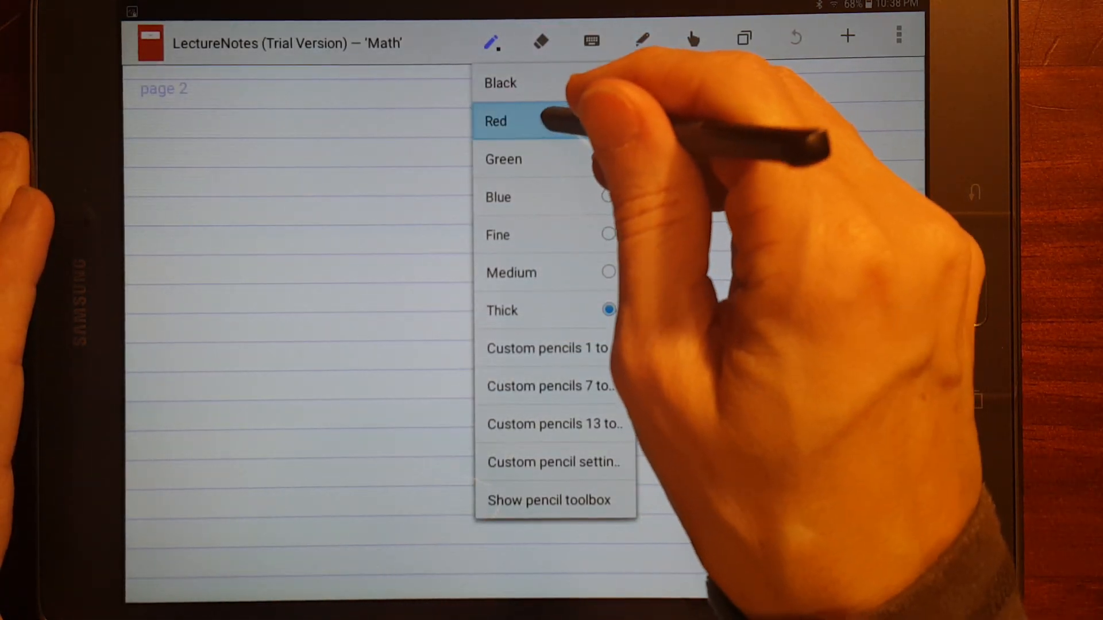
pyautogui.click(496, 122)
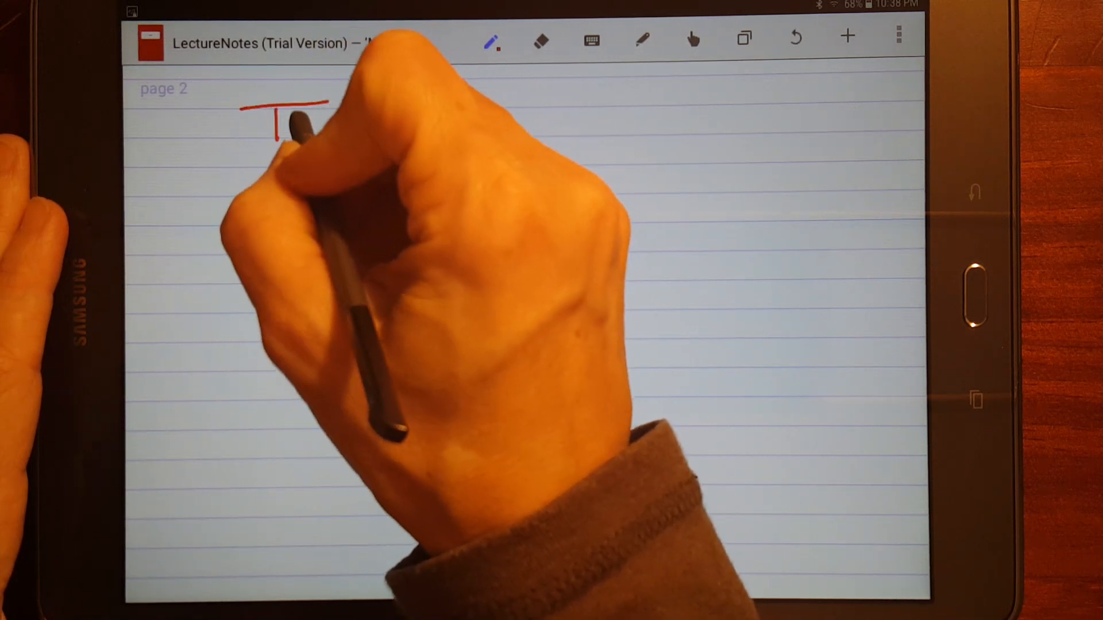
pyautogui.moveTo(268, 123); pyautogui.dragTo(376, 130)
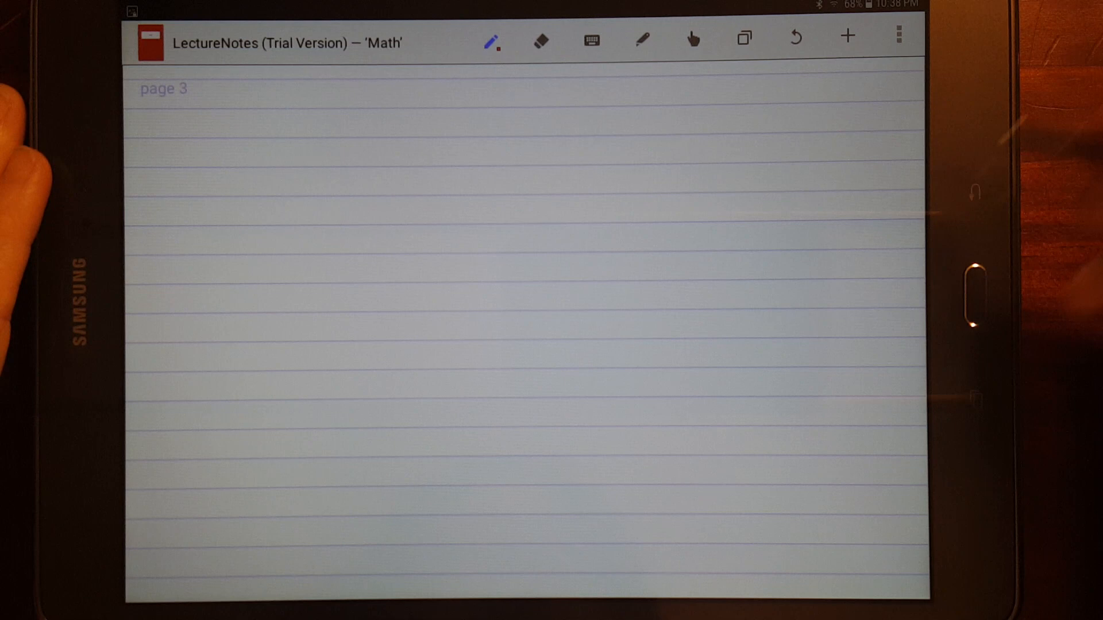
# Open the Math notebook's overflow list of notebook options.
pyautogui.click(897, 37)
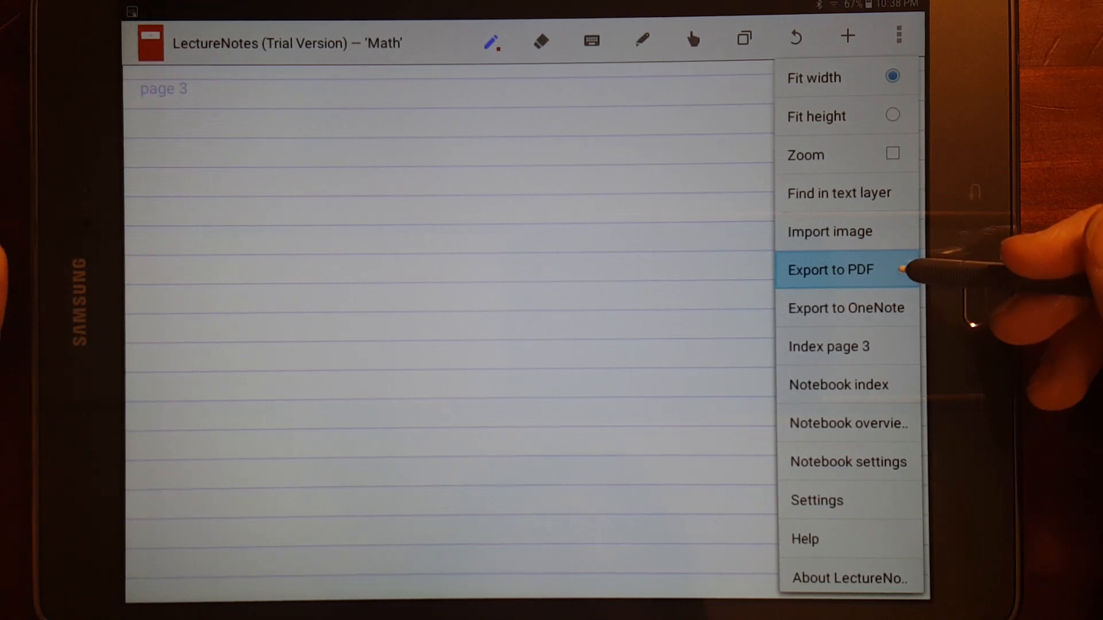
pyautogui.moveTo(847, 307)
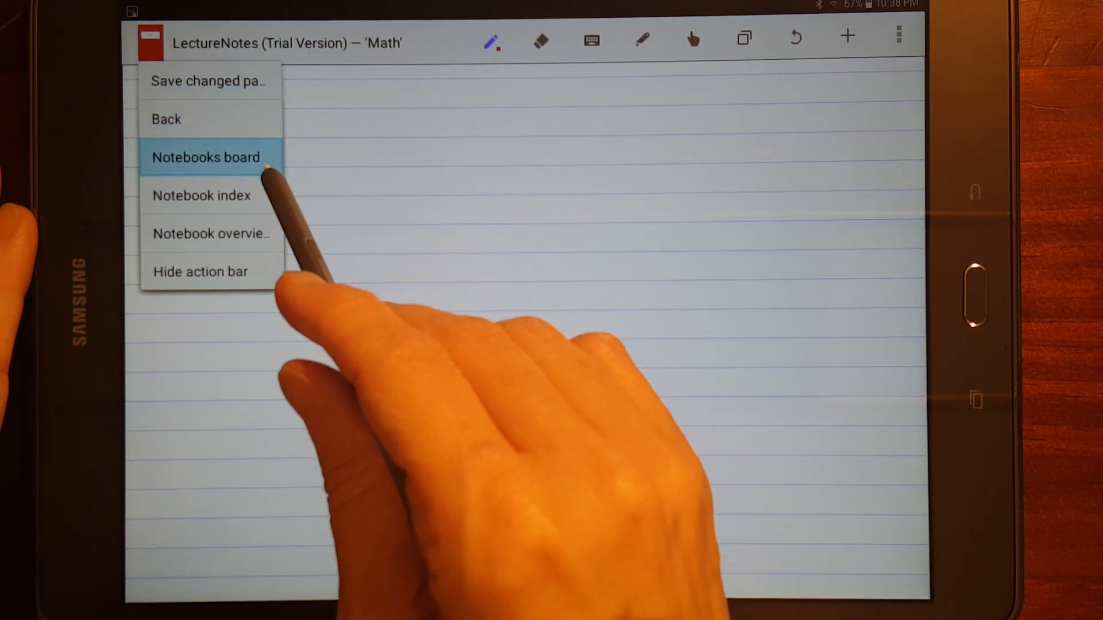
pyautogui.moveTo(202, 195)
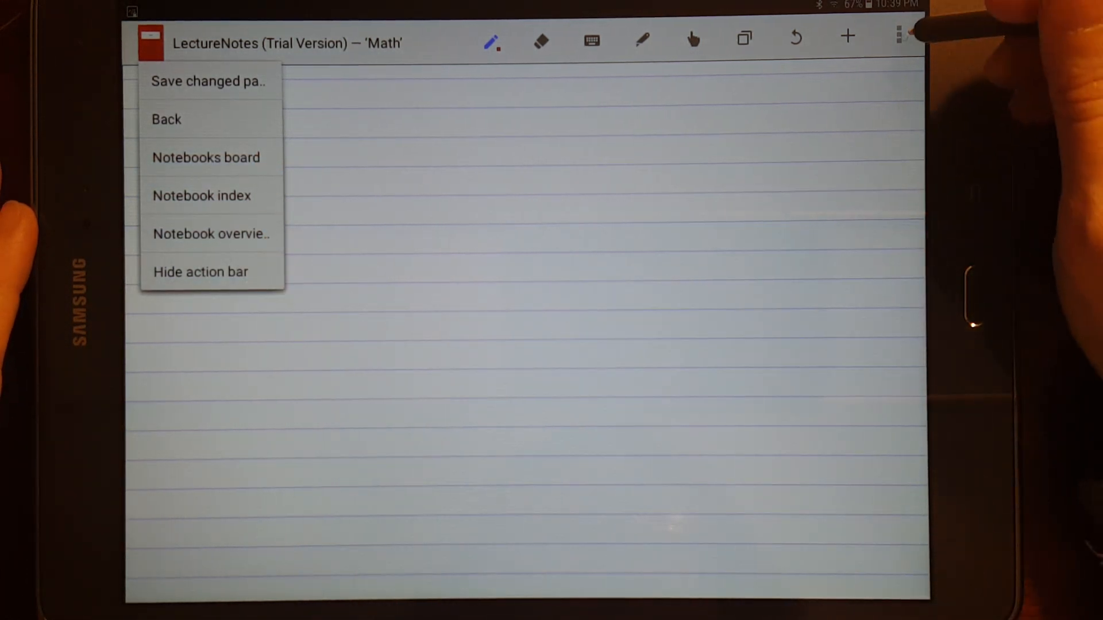
pyautogui.moveTo(900, 35)
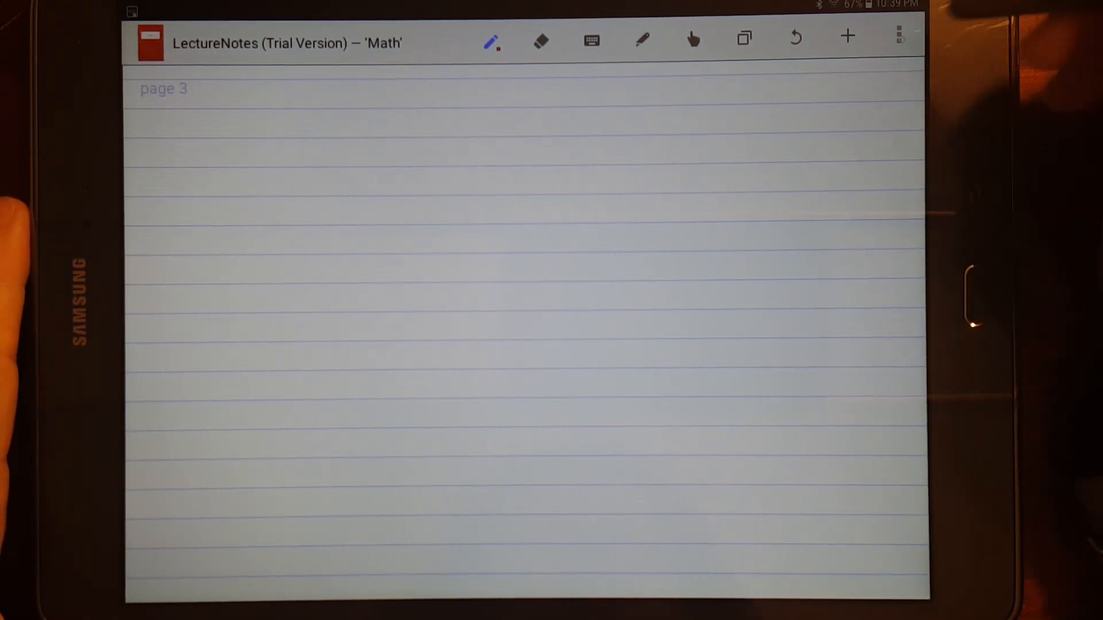
pyautogui.click(899, 37)
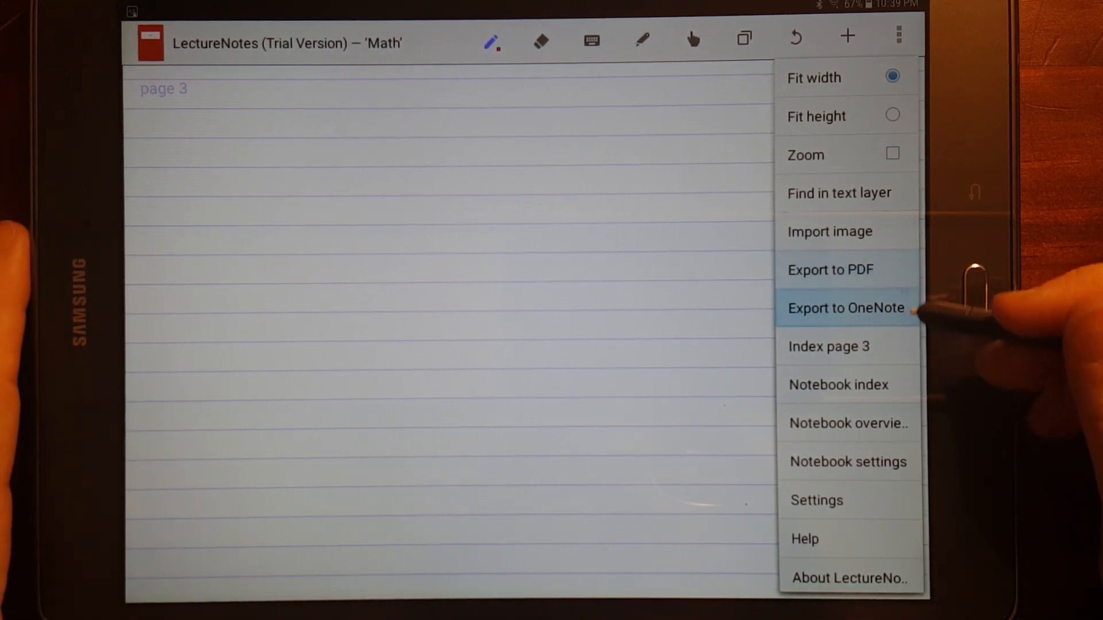
pyautogui.moveTo(846, 423)
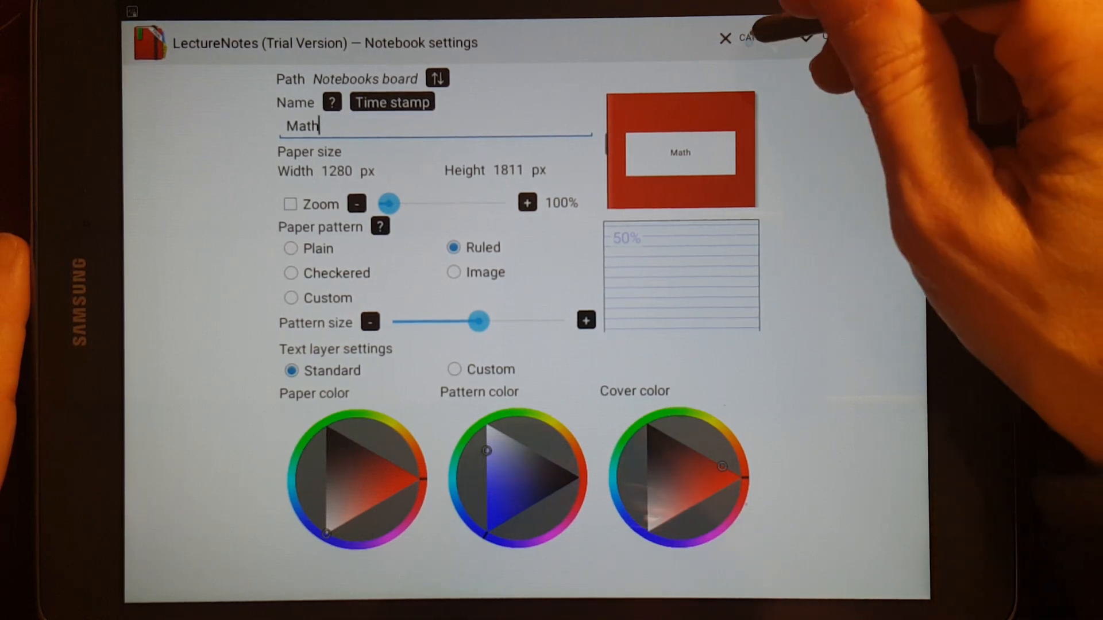
# Leave settings unchanged, reopen Math's notebook settings, and dismiss the input zone explanation.
pyautogui.click(806, 38)
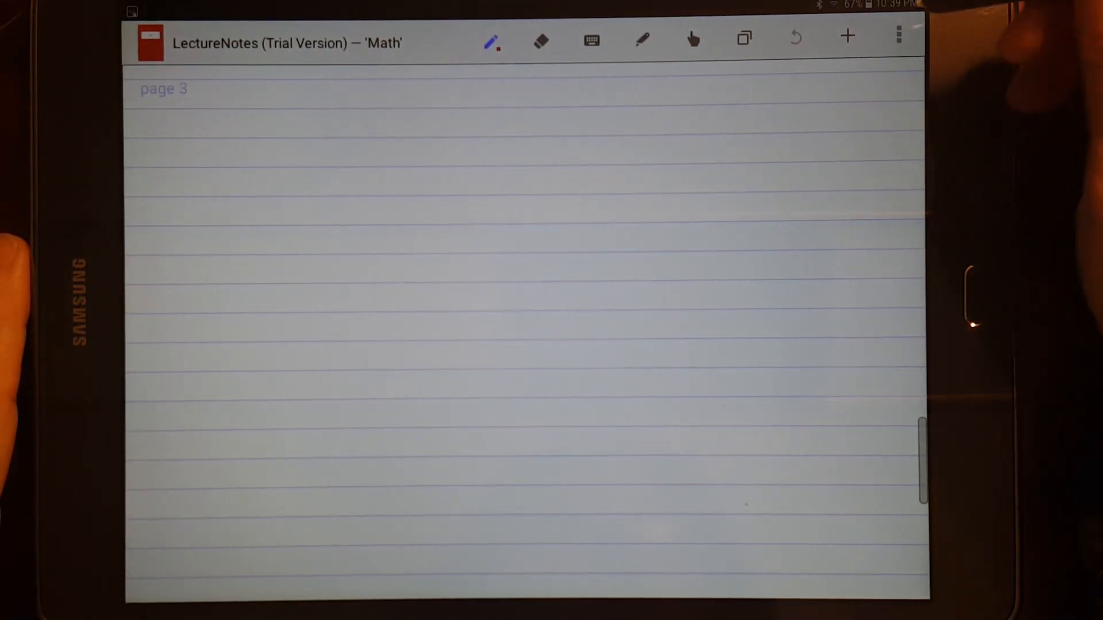
pyautogui.click(896, 35)
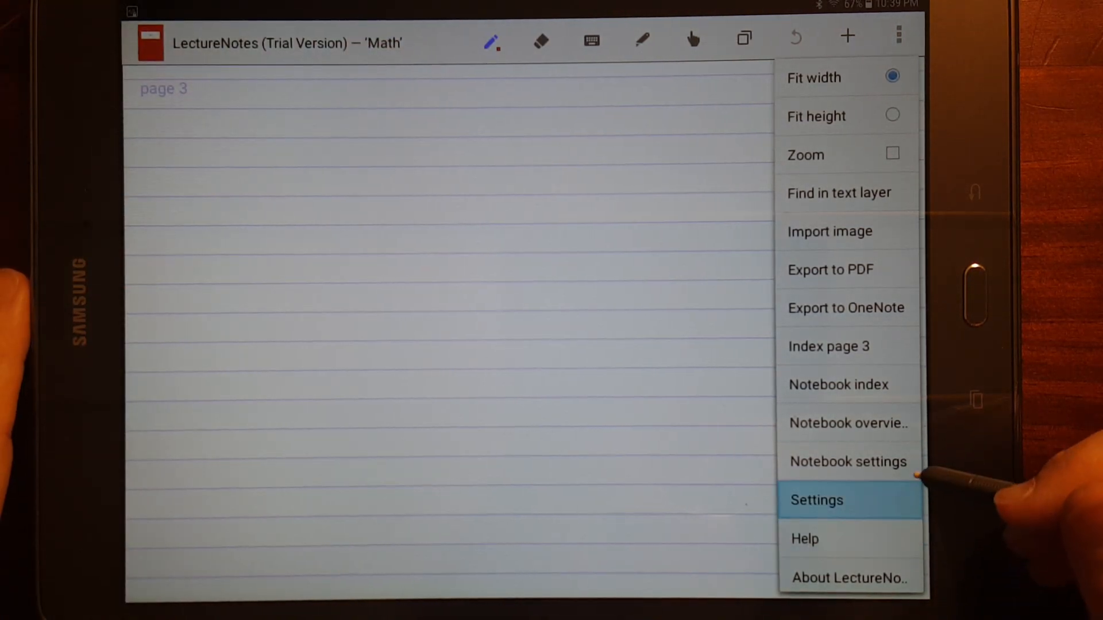
pyautogui.moveTo(848, 462)
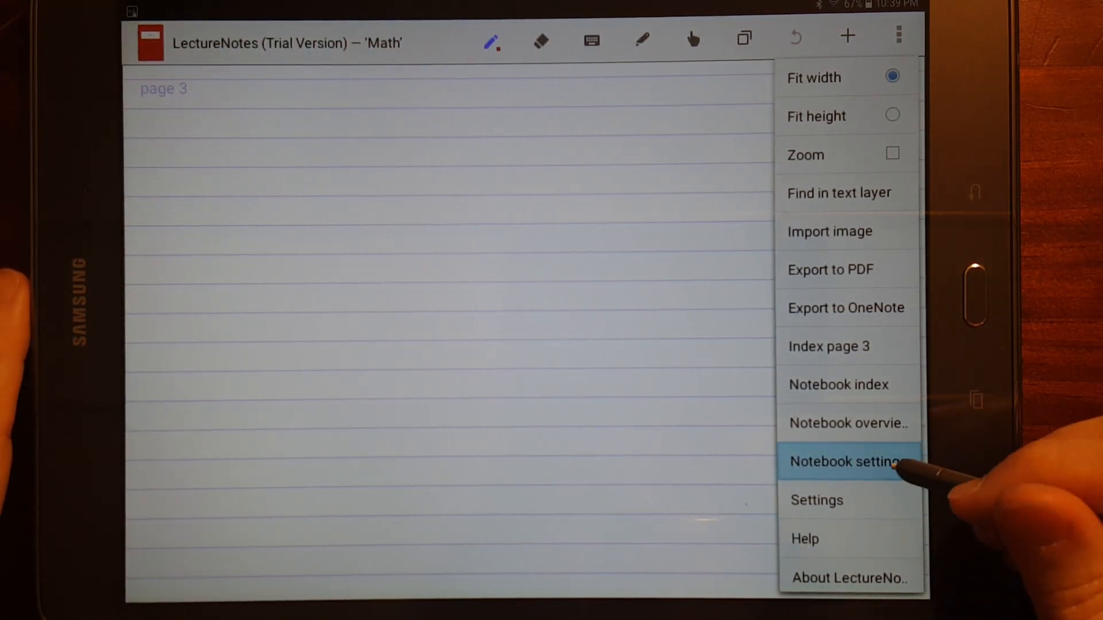
pyautogui.click(848, 462)
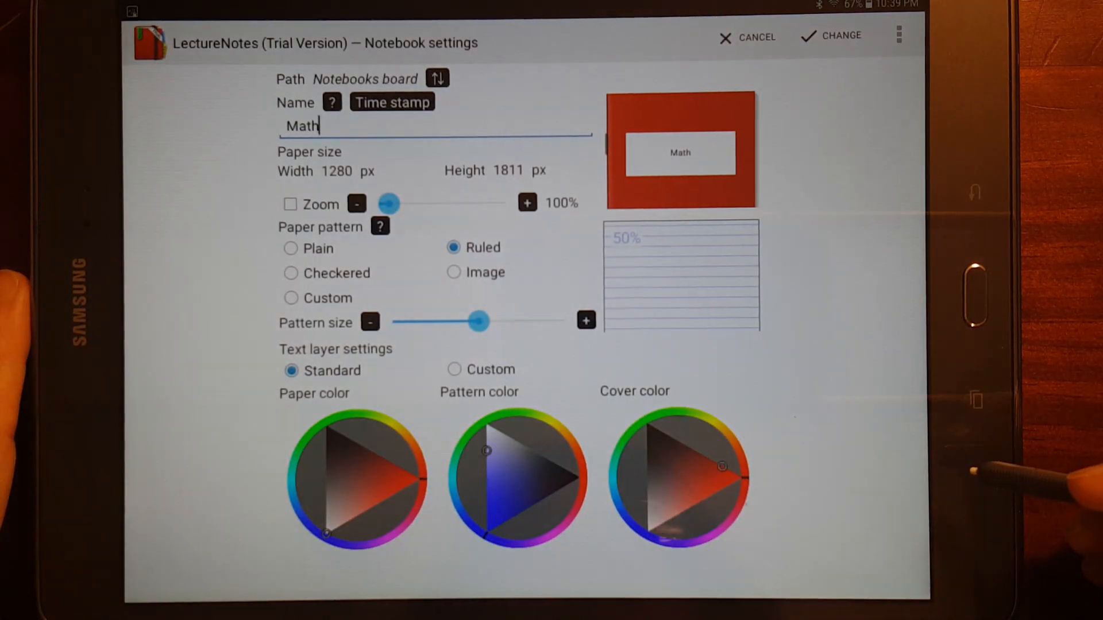
pyautogui.click(898, 36)
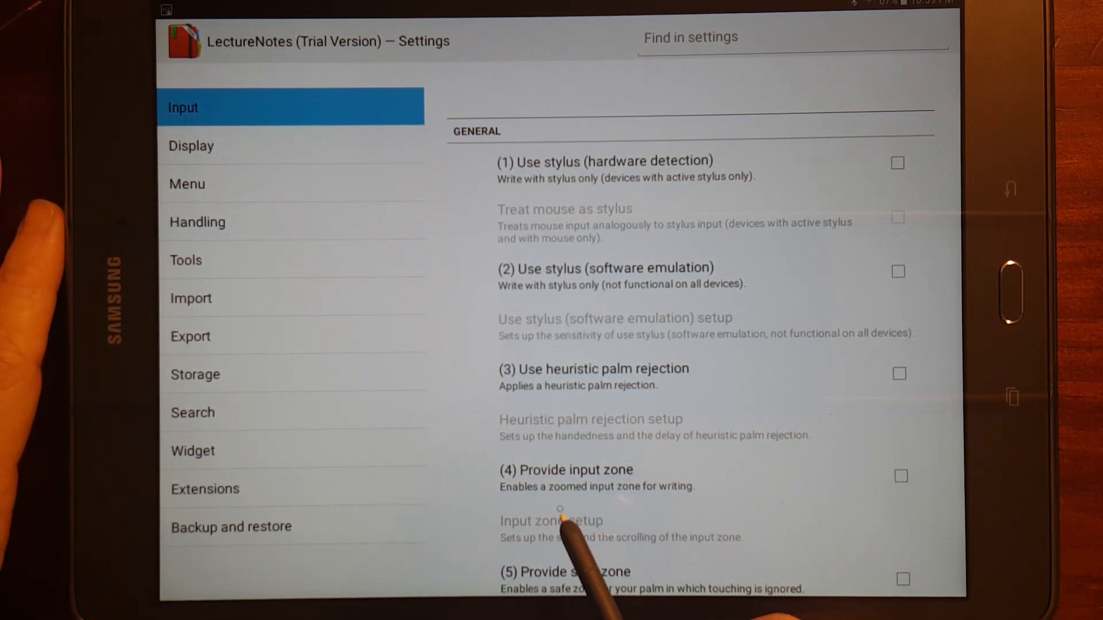
pyautogui.moveTo(563, 524)
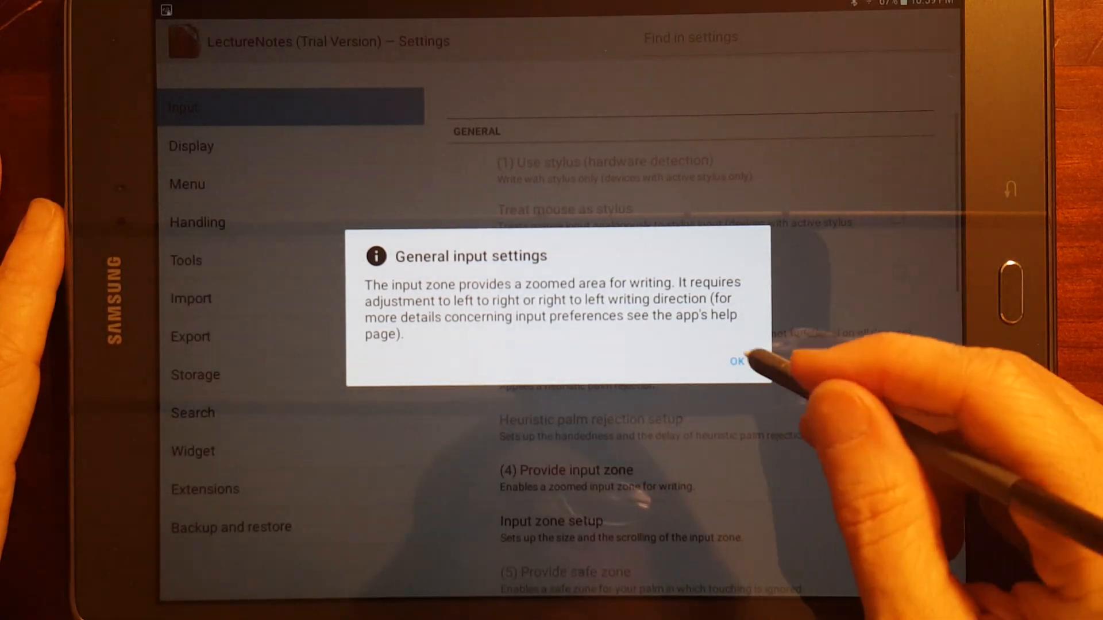
pyautogui.click(736, 361)
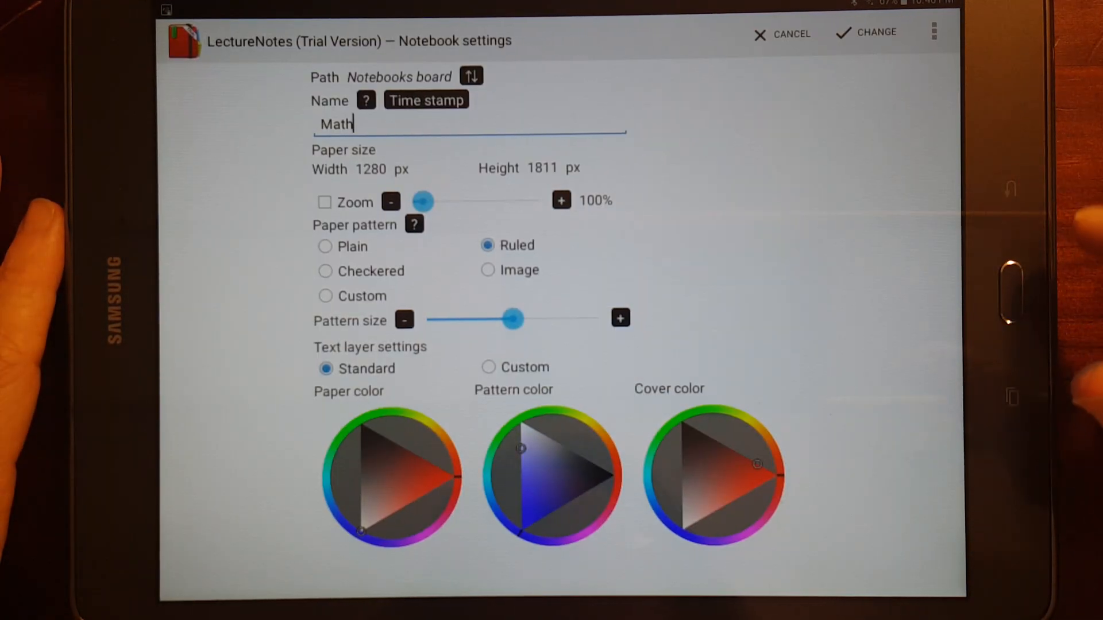
# Apply the Math notebook settings with CHANGE.
pyautogui.click(866, 32)
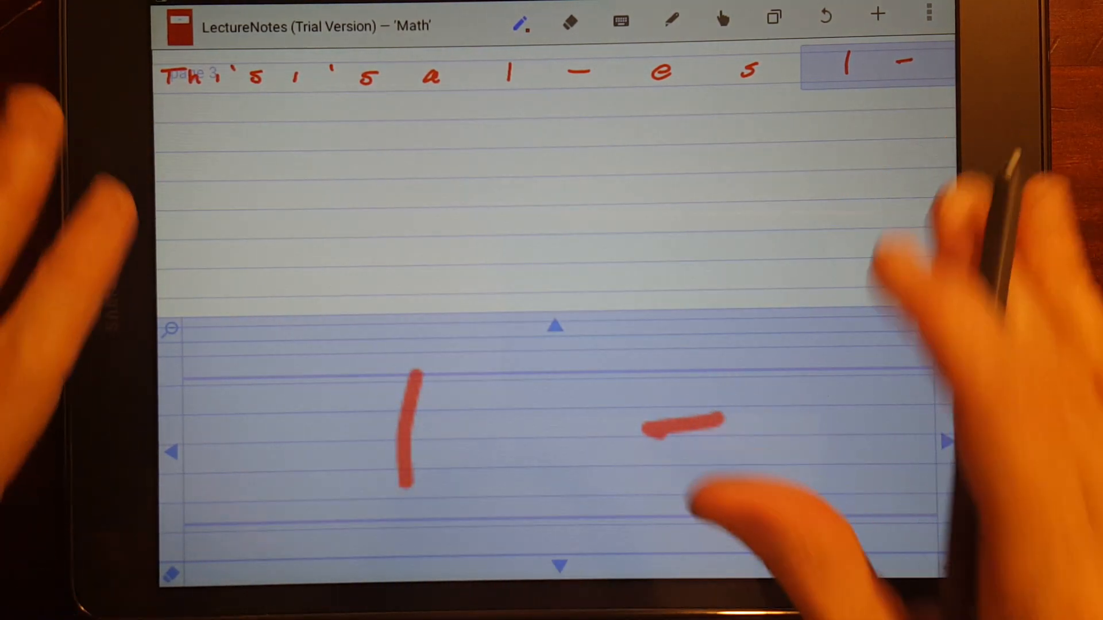
pyautogui.moveTo(703, 492)
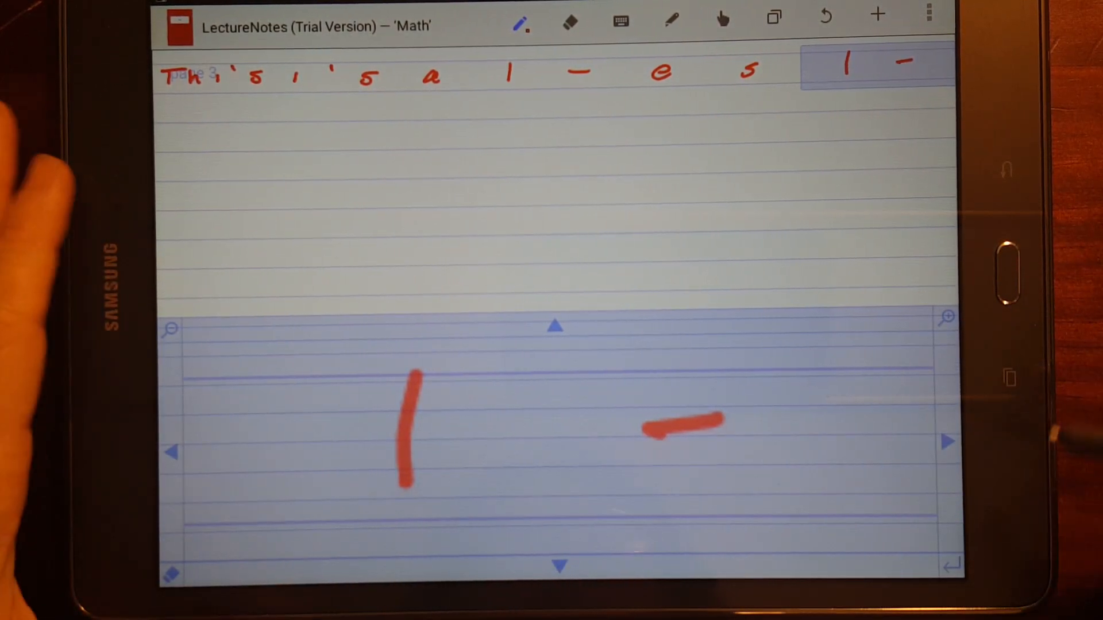
# Turn off Provide input zone, then show the Notebooks board's creation options.
pyautogui.click(928, 15)
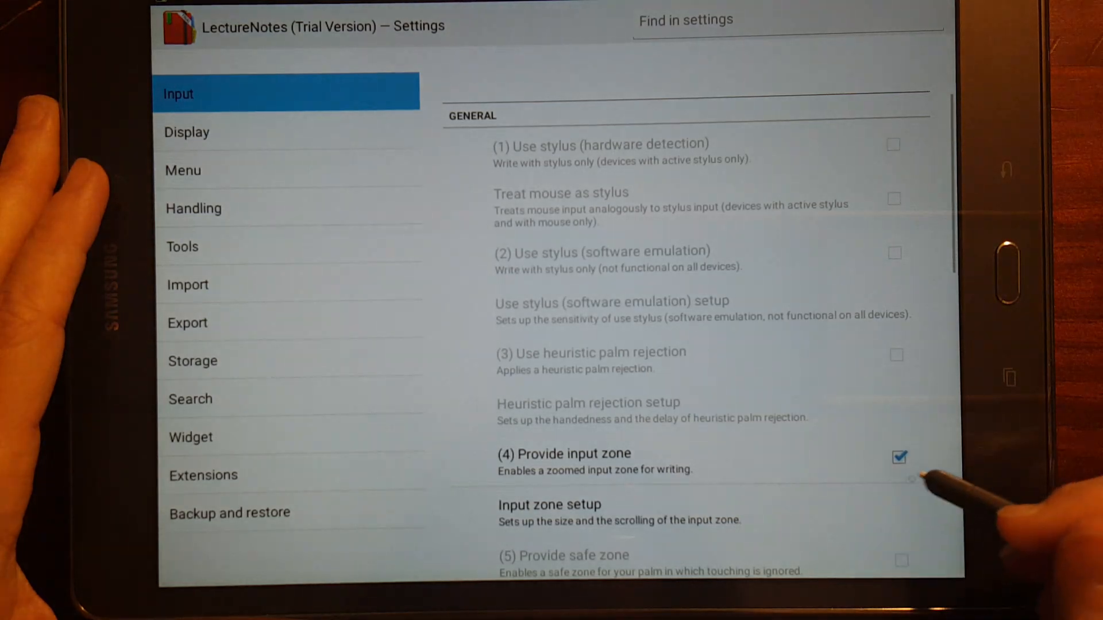
pyautogui.click(898, 457)
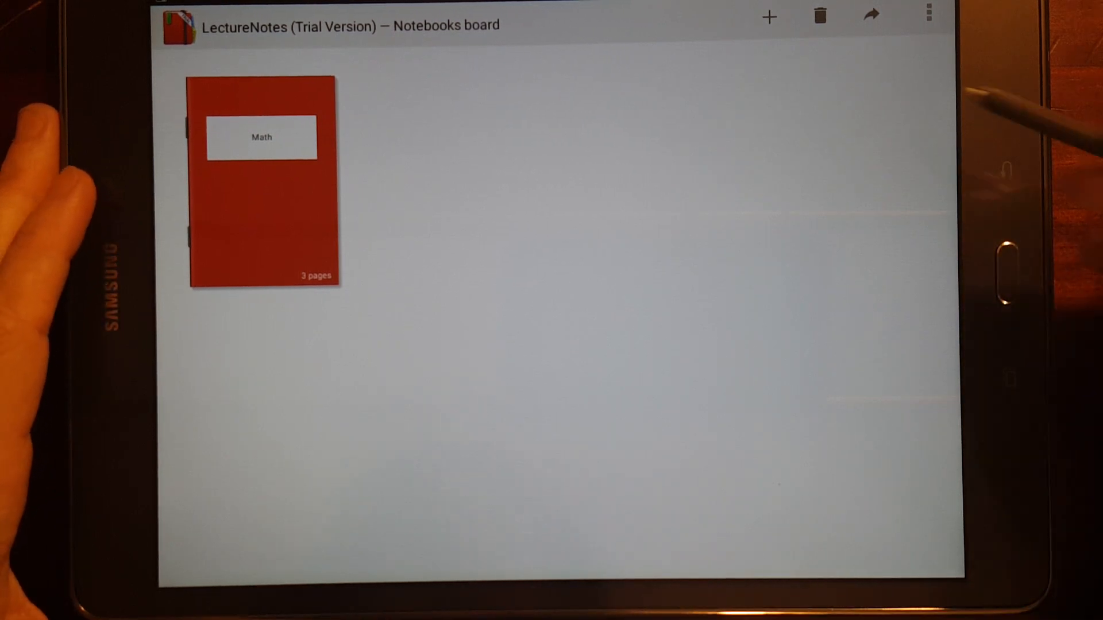
pyautogui.click(768, 16)
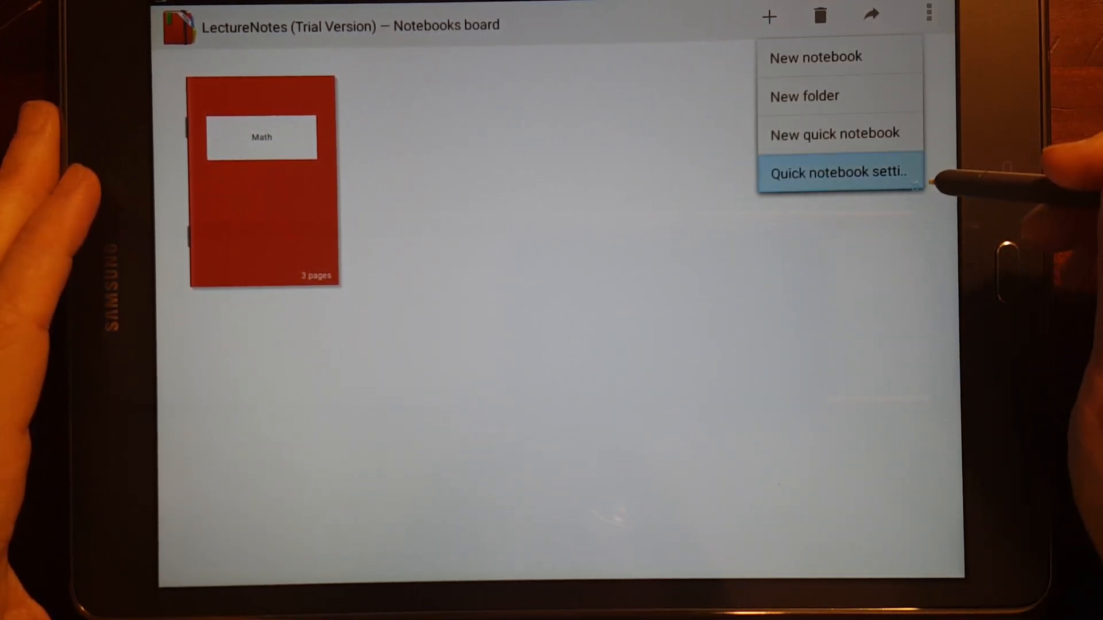
pyautogui.moveTo(838, 134)
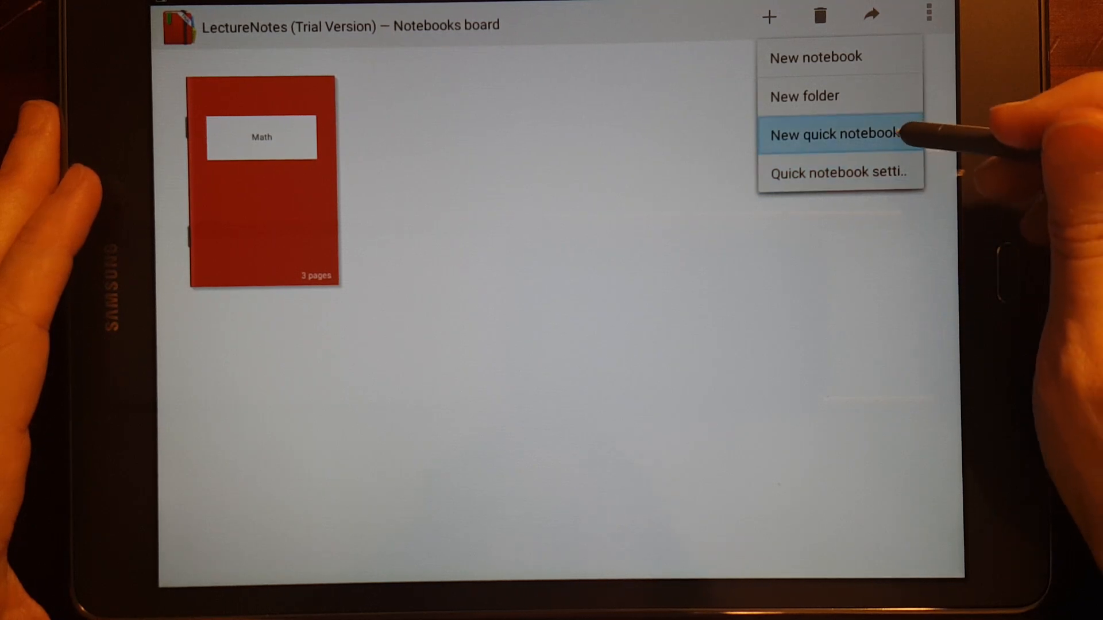
# Create a new quick notebook, handwrite 'Quick Notebook' and scribble lines beneath it.
pyautogui.click(837, 134)
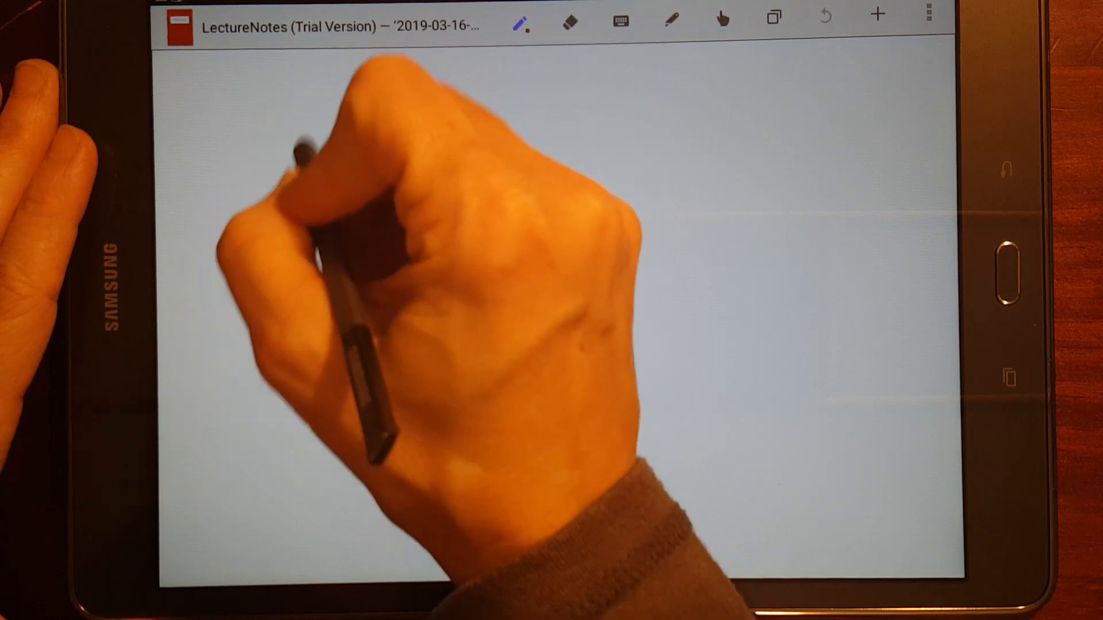
pyautogui.moveTo(253, 126); pyautogui.dragTo(366, 190)
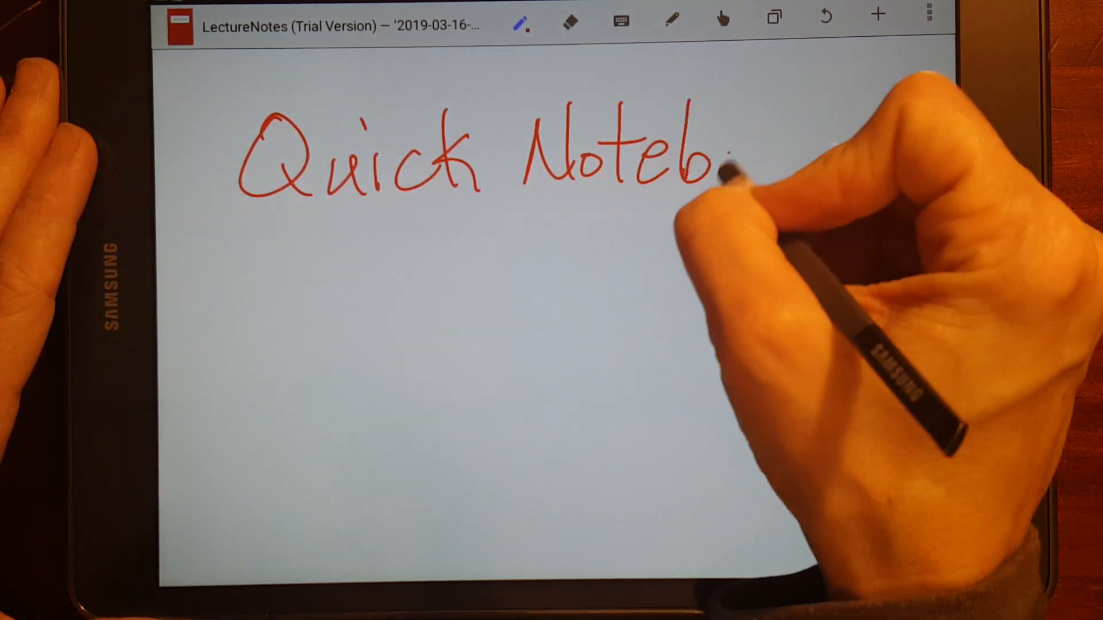
pyautogui.moveTo(718, 162); pyautogui.dragTo(830, 155)
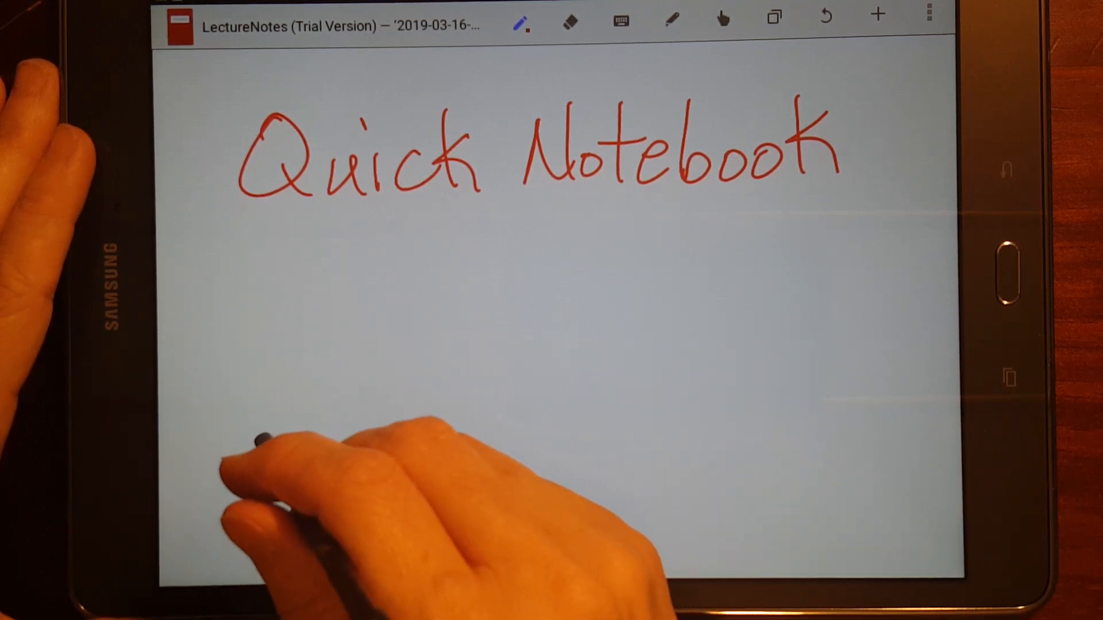
pyautogui.moveTo(281, 436); pyautogui.dragTo(696, 278)
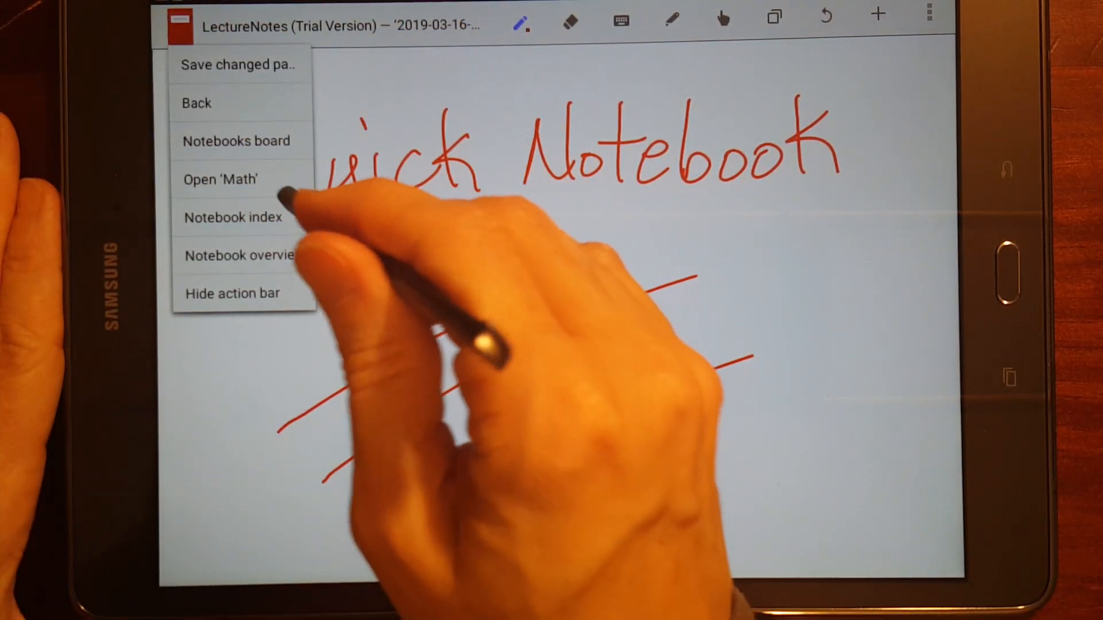
# From the Notebooks board, create a new folder named 'school'.
pyautogui.click(238, 64)
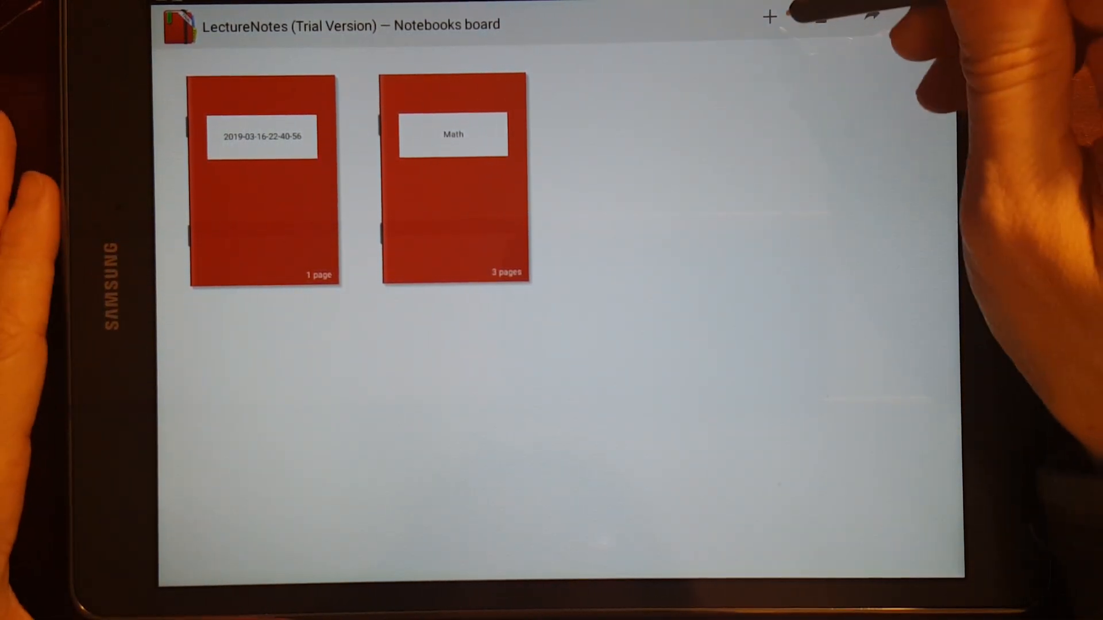
pyautogui.click(770, 15)
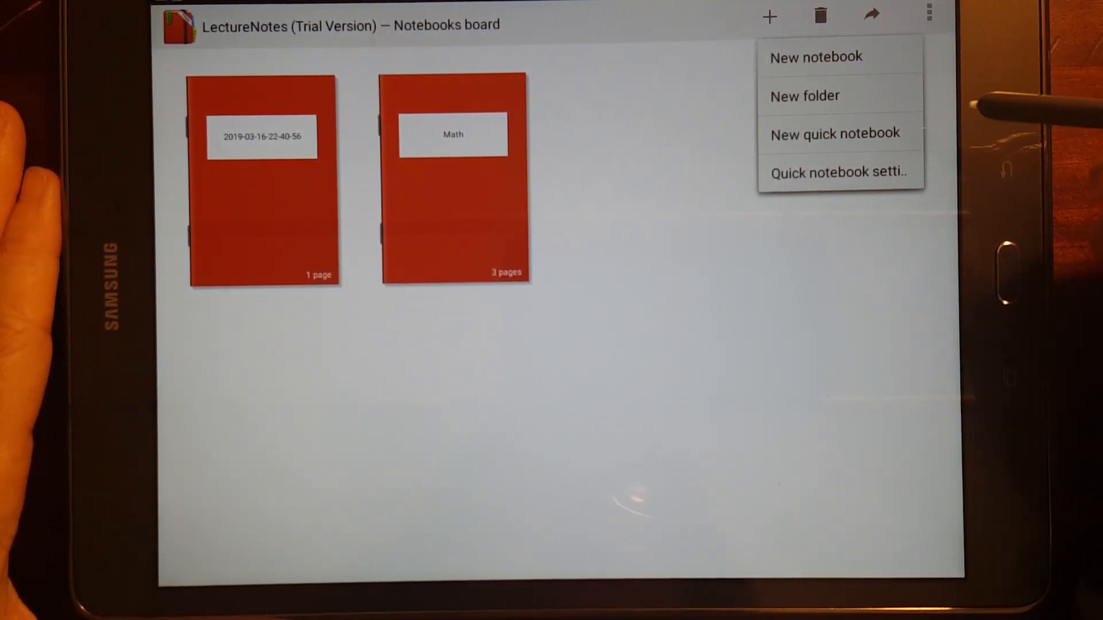
pyautogui.click(815, 57)
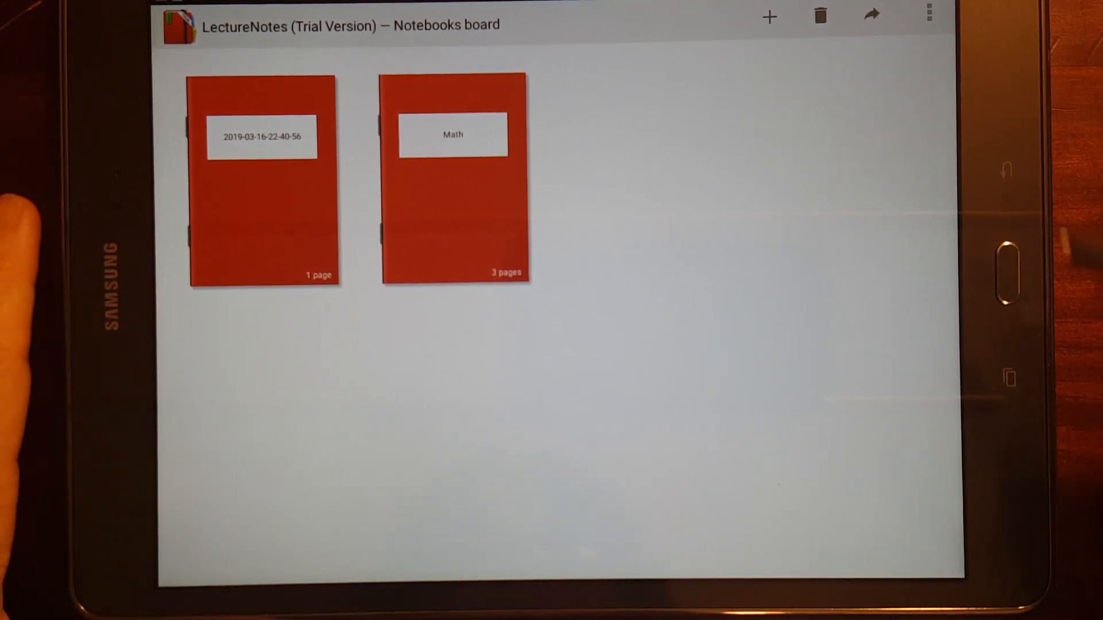
pyautogui.click(769, 16)
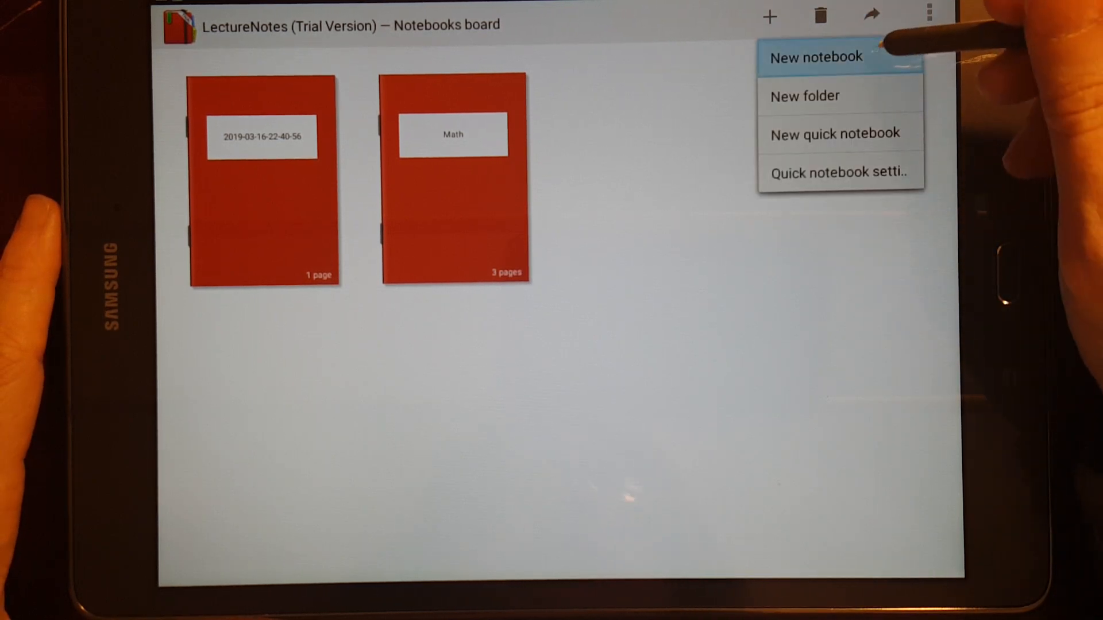
pyautogui.click(804, 95)
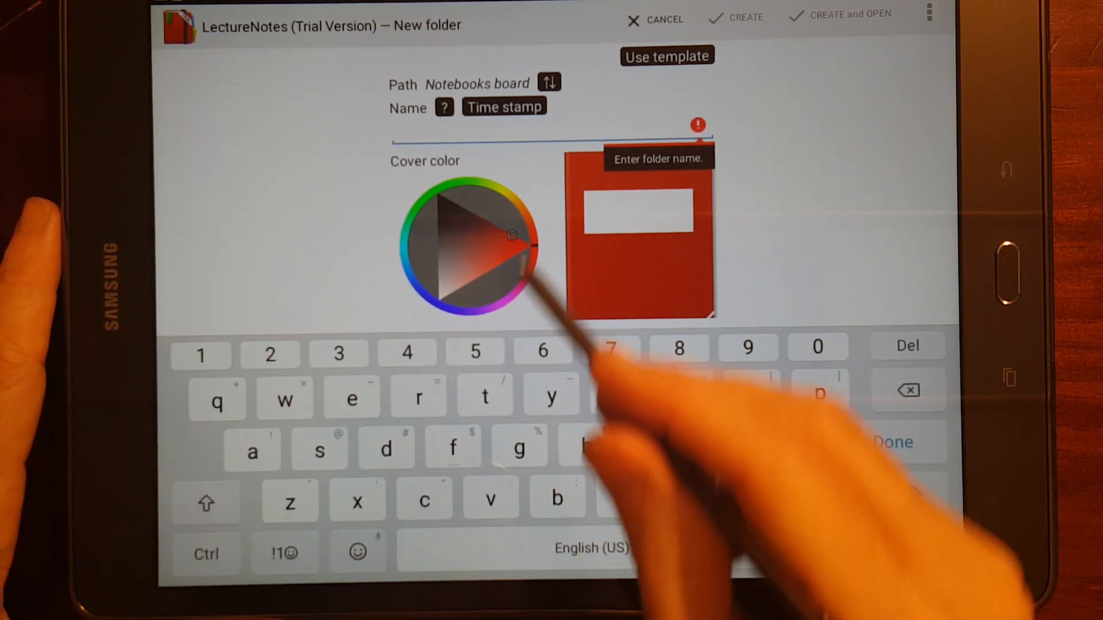
pyautogui.write('s')
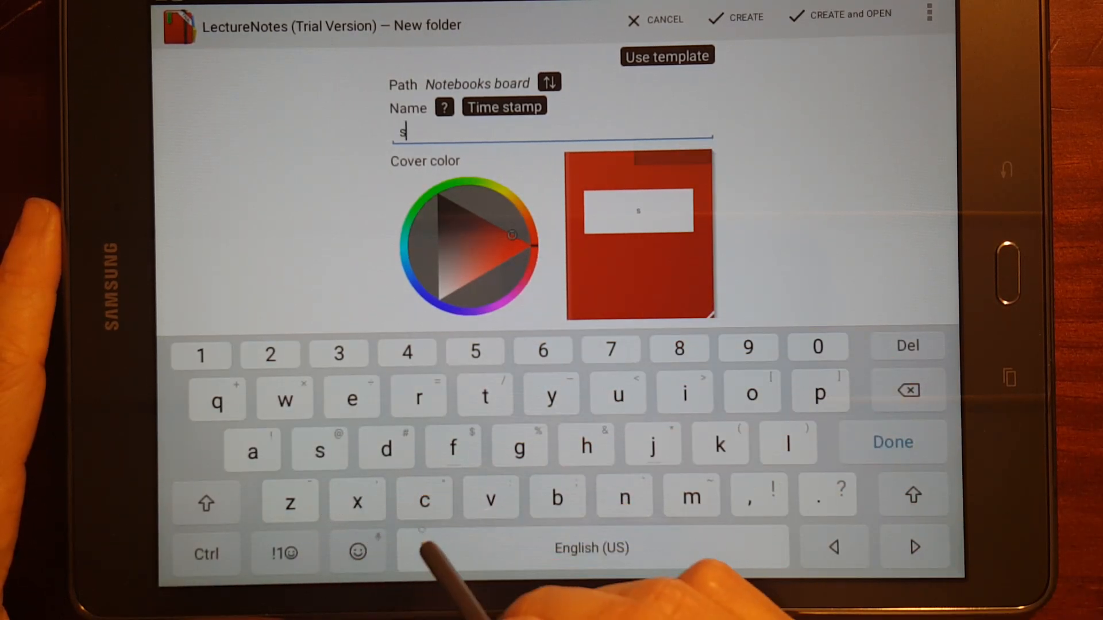
pyautogui.write('chool')
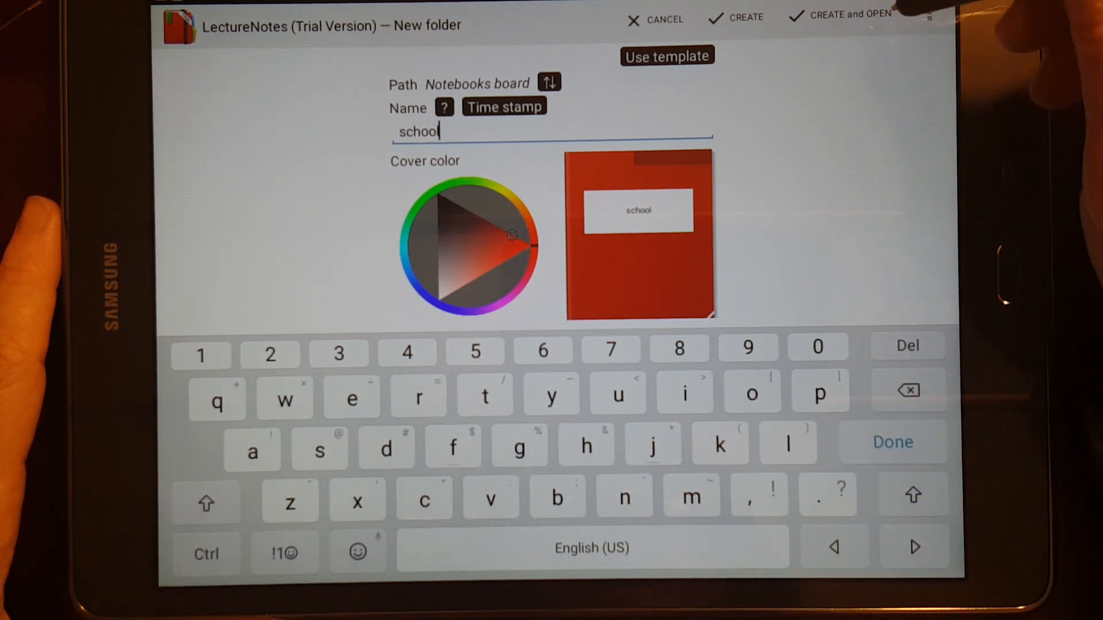
pyautogui.click(743, 16)
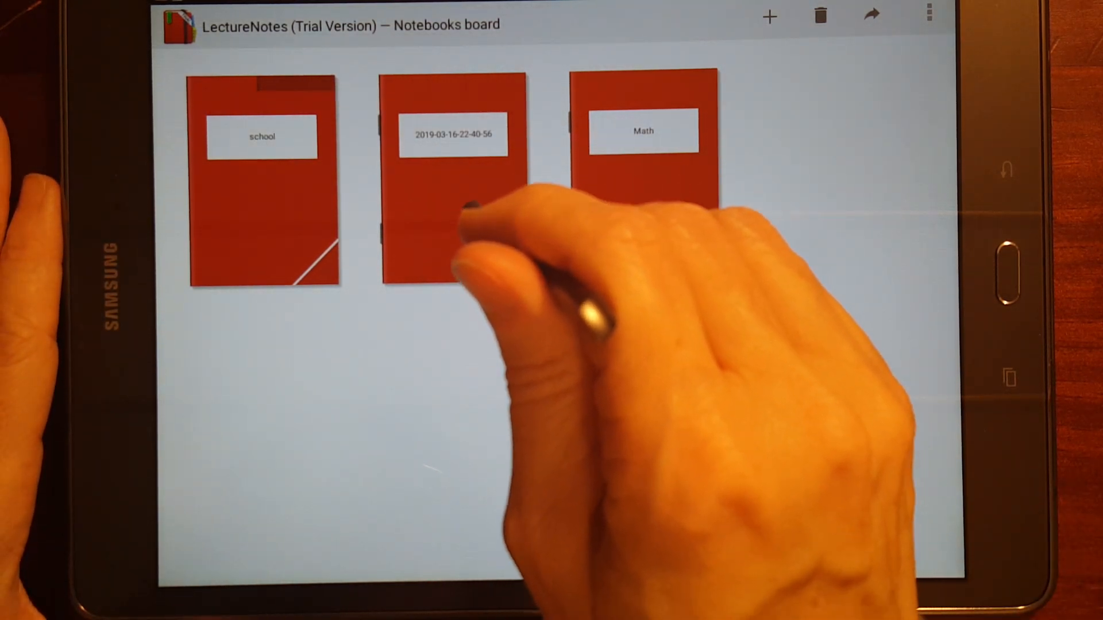
# Move the 2019-03-16 quick notebook into the school folder.
pyautogui.click(454, 211)
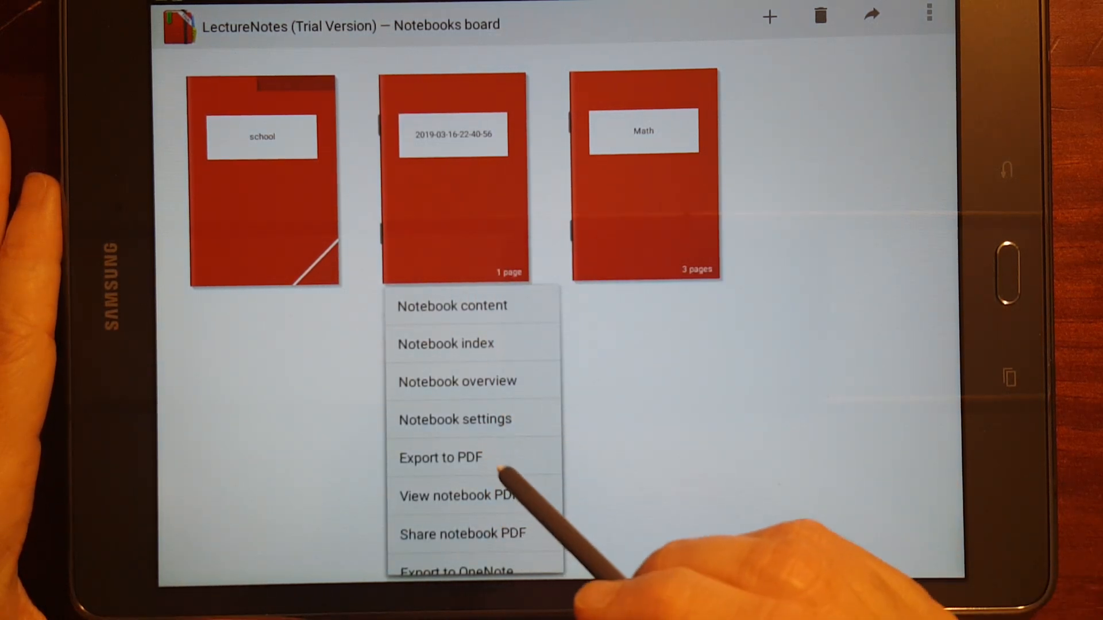
pyautogui.click(445, 344)
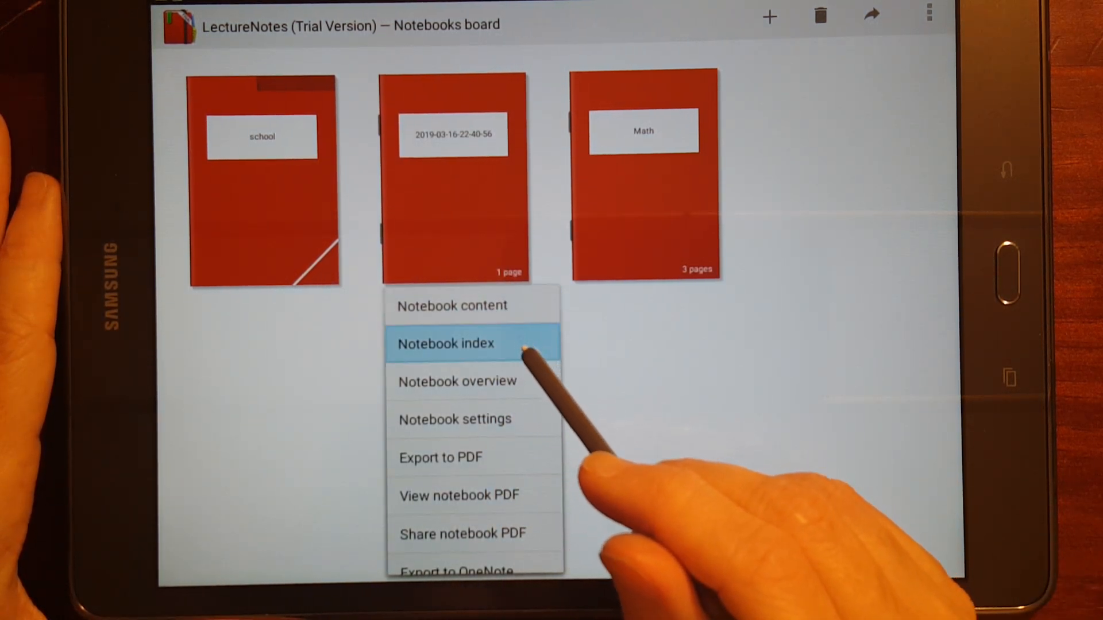
pyautogui.moveTo(454, 419)
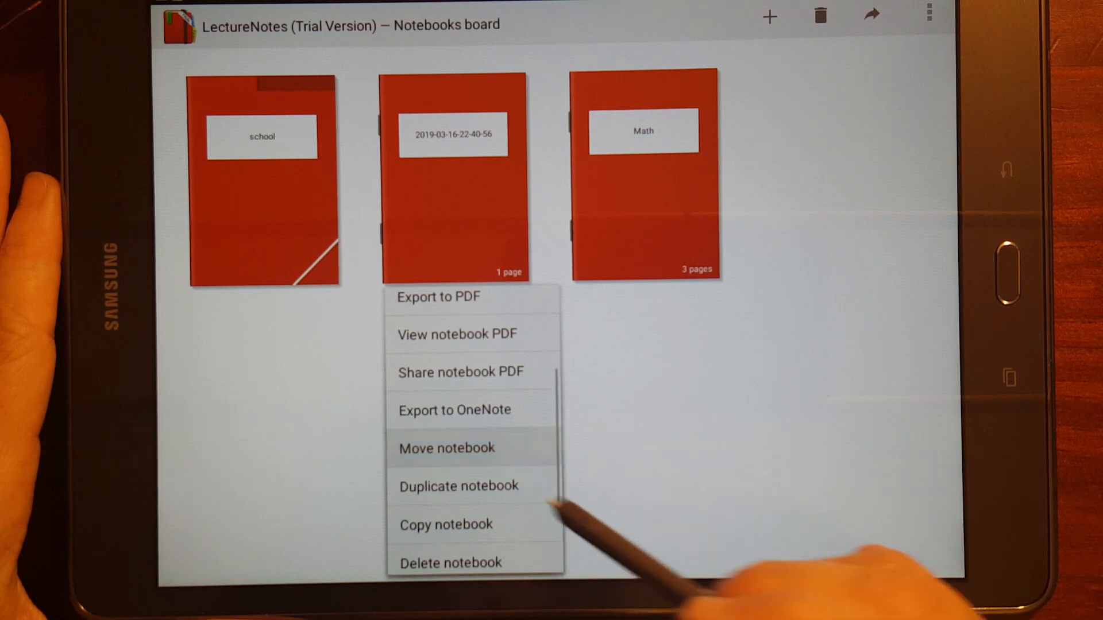
pyautogui.click(446, 448)
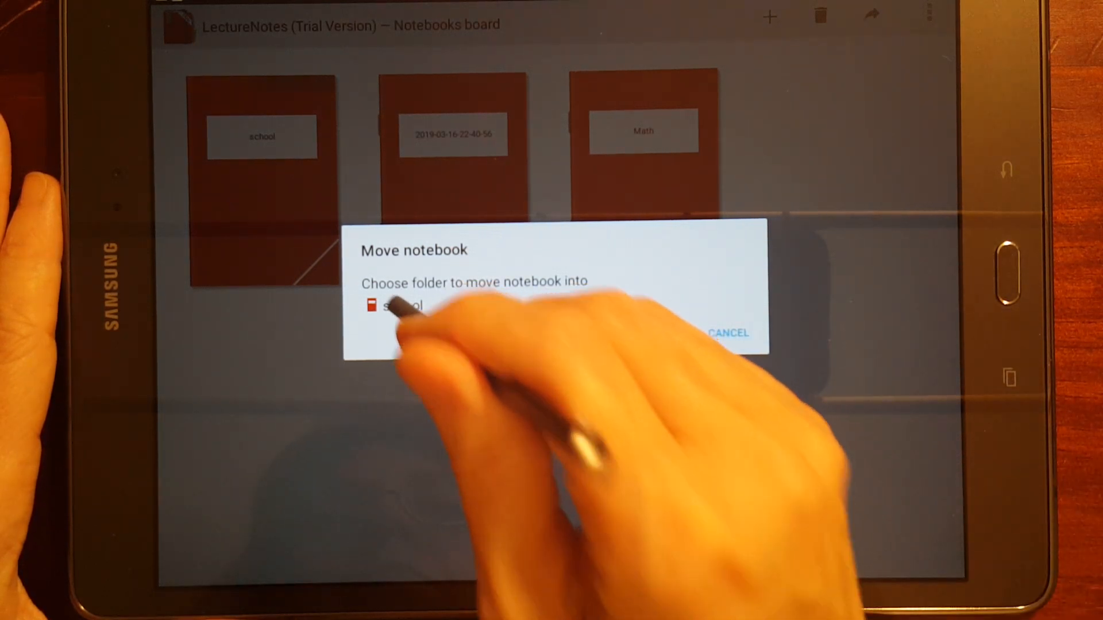
pyautogui.click(401, 307)
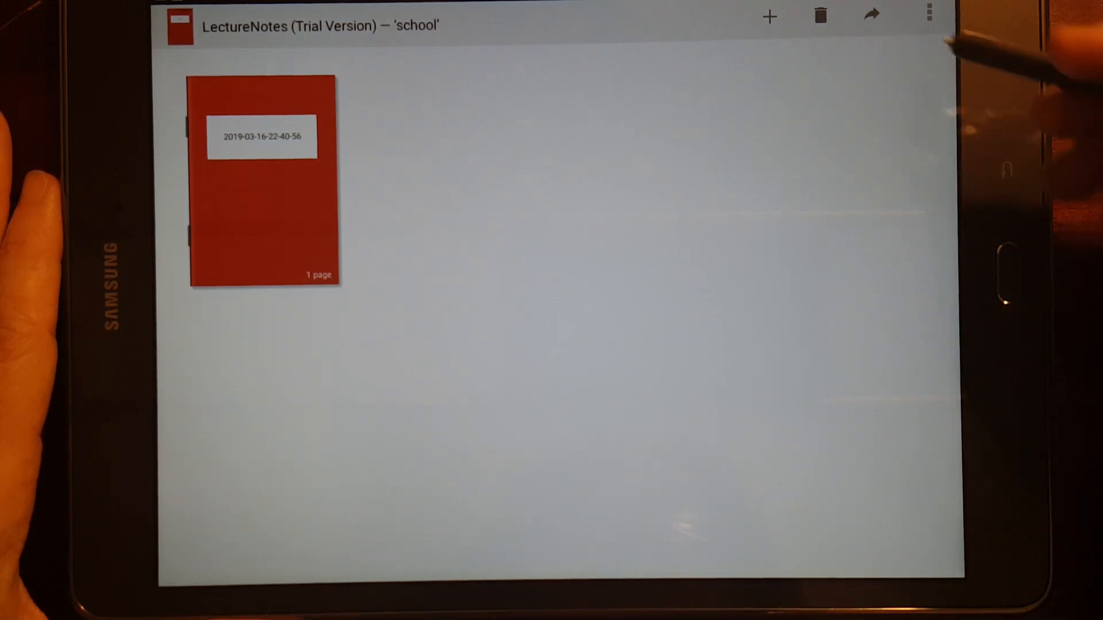
# Back on the Notebooks board, move Math into the school folder too.
pyautogui.click(872, 16)
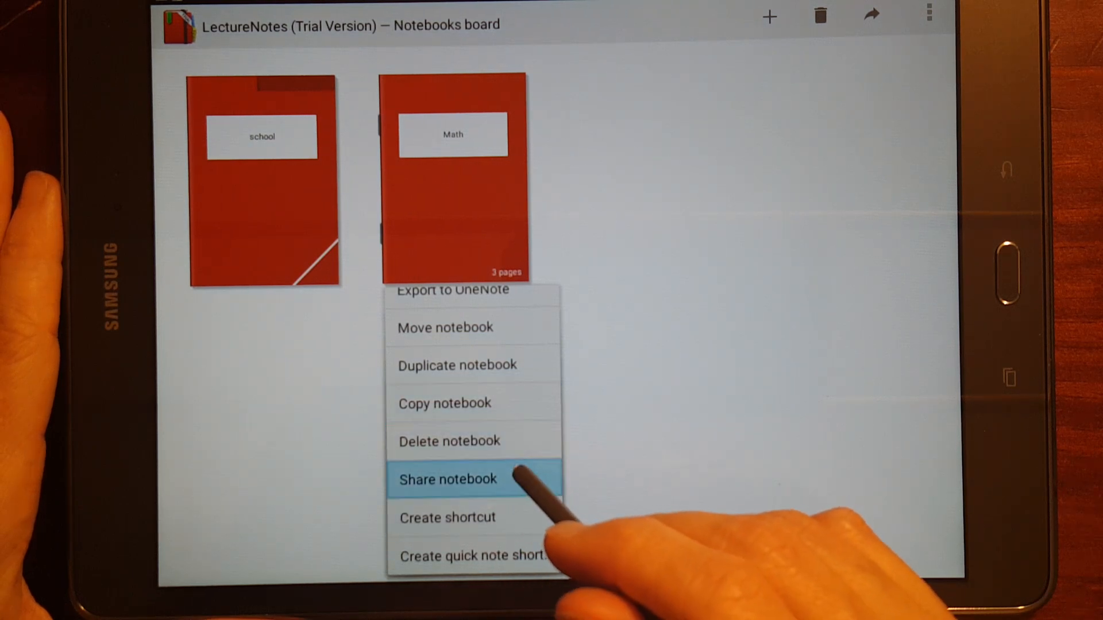
pyautogui.click(445, 327)
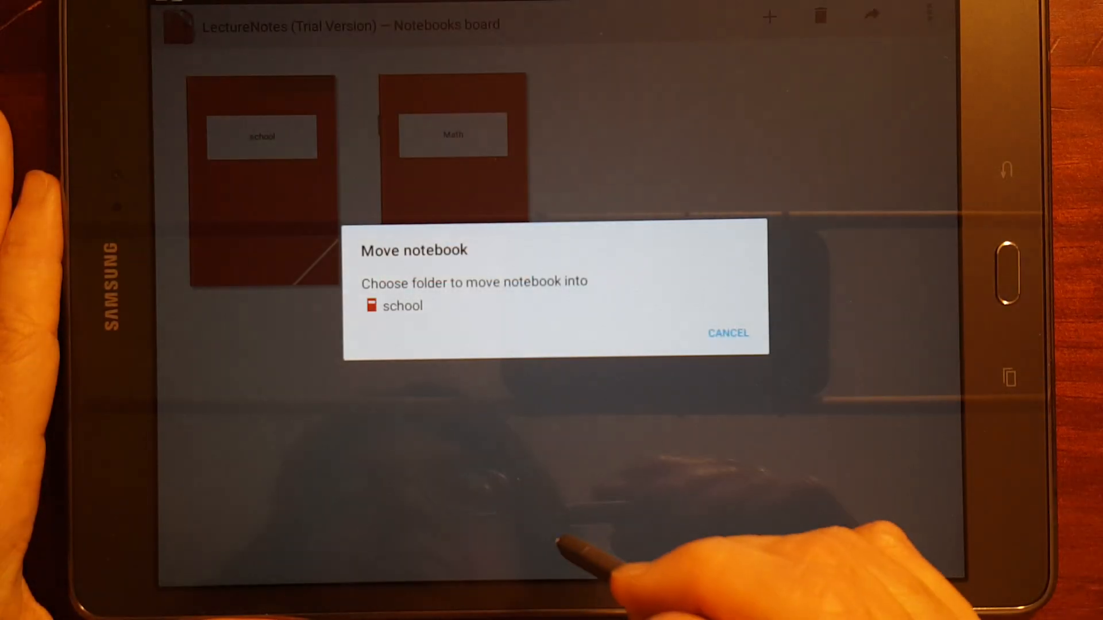
pyautogui.click(402, 305)
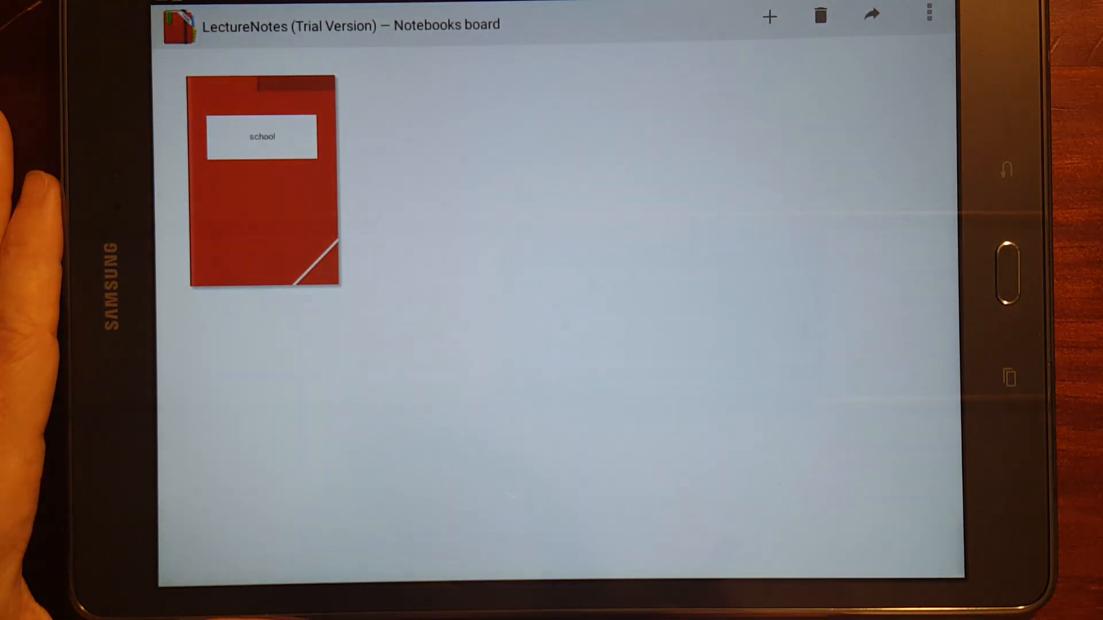